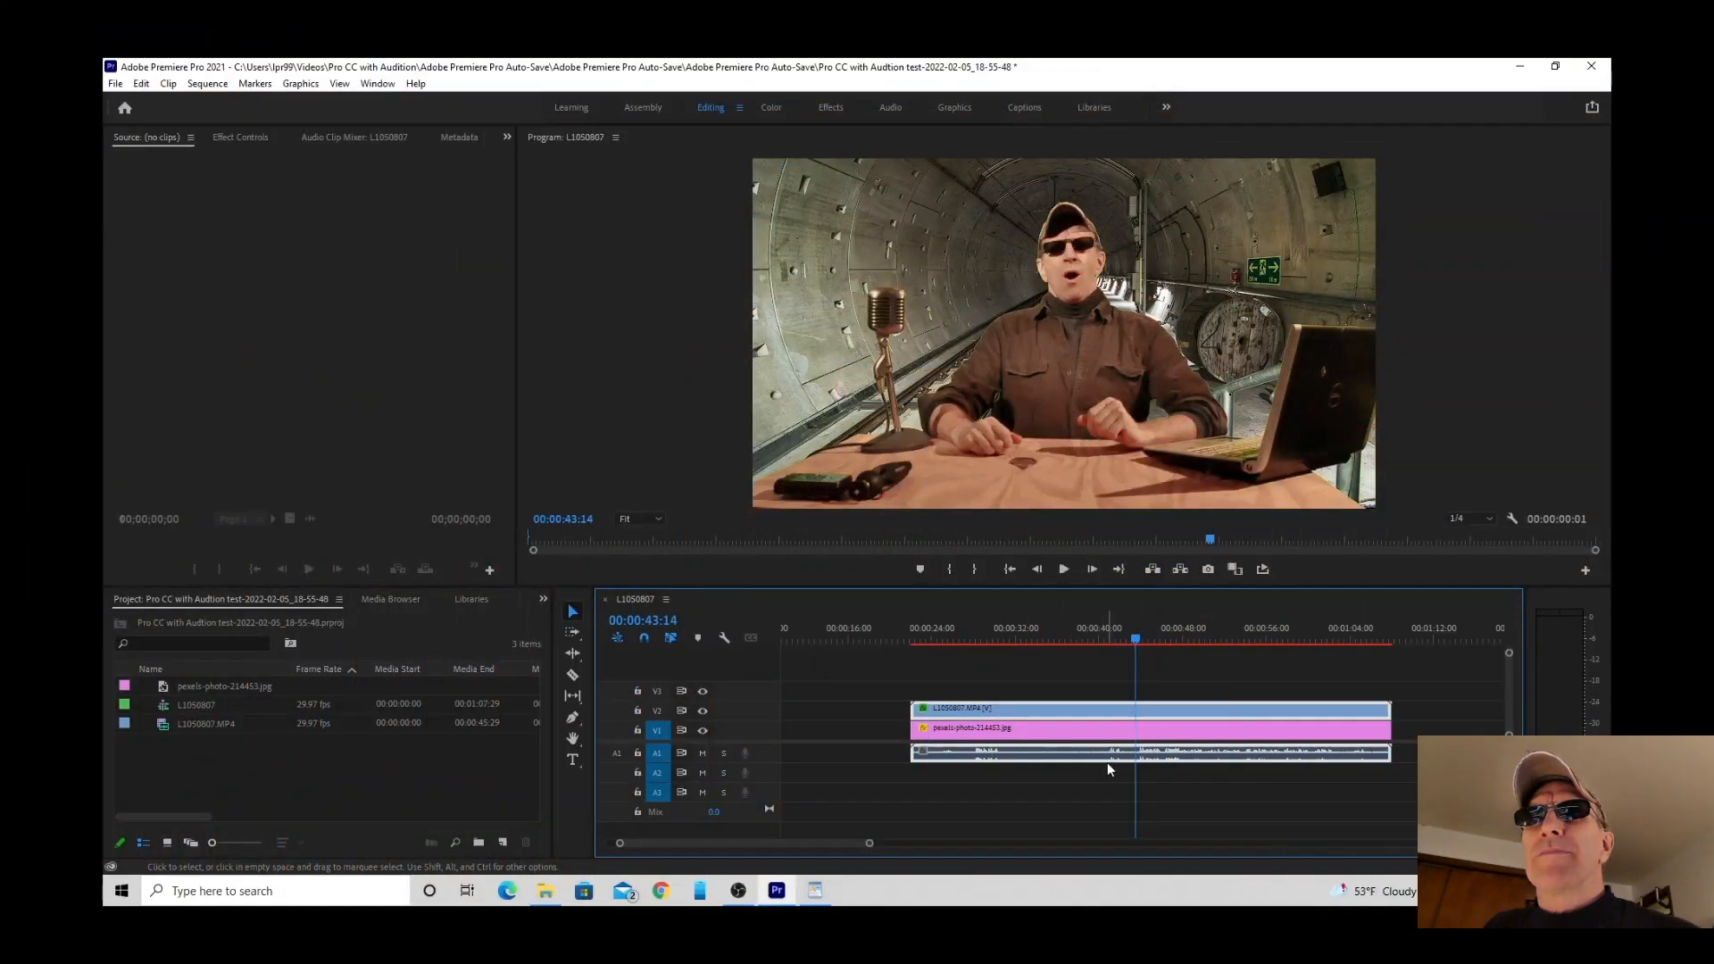
mouse_move(1116, 818)
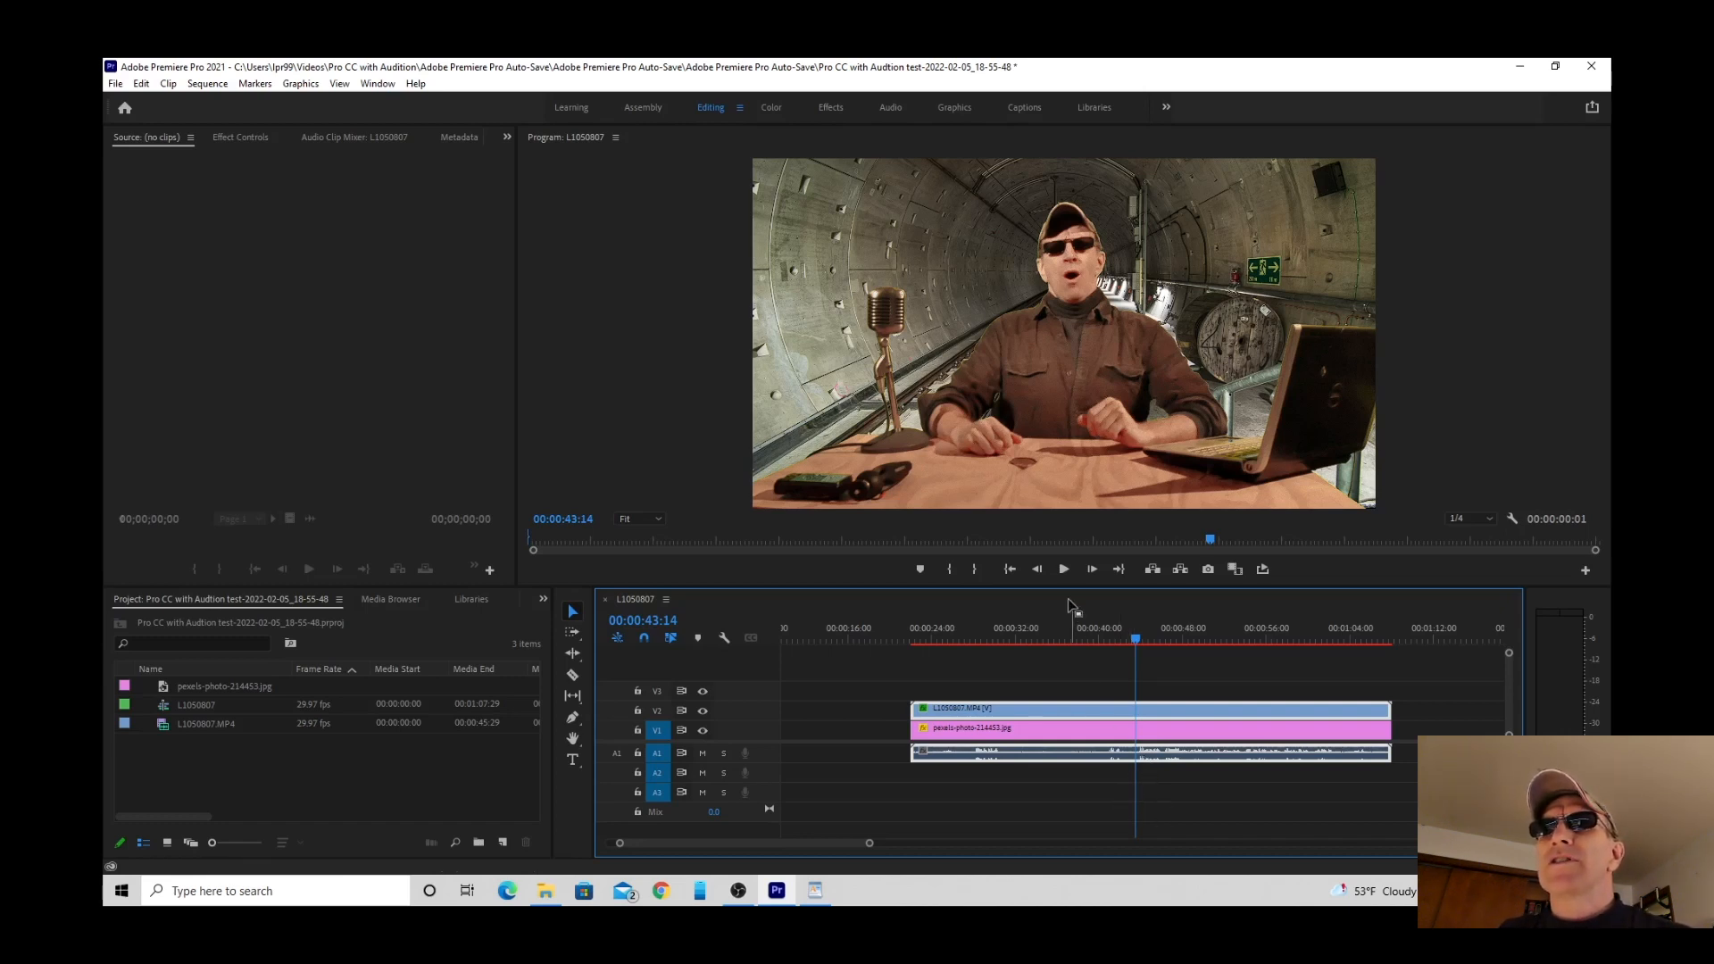
Play the vlog clip, then send its audio to Adobe Audition via Edit Clip In Adobe Audition.
left_click(1062, 569)
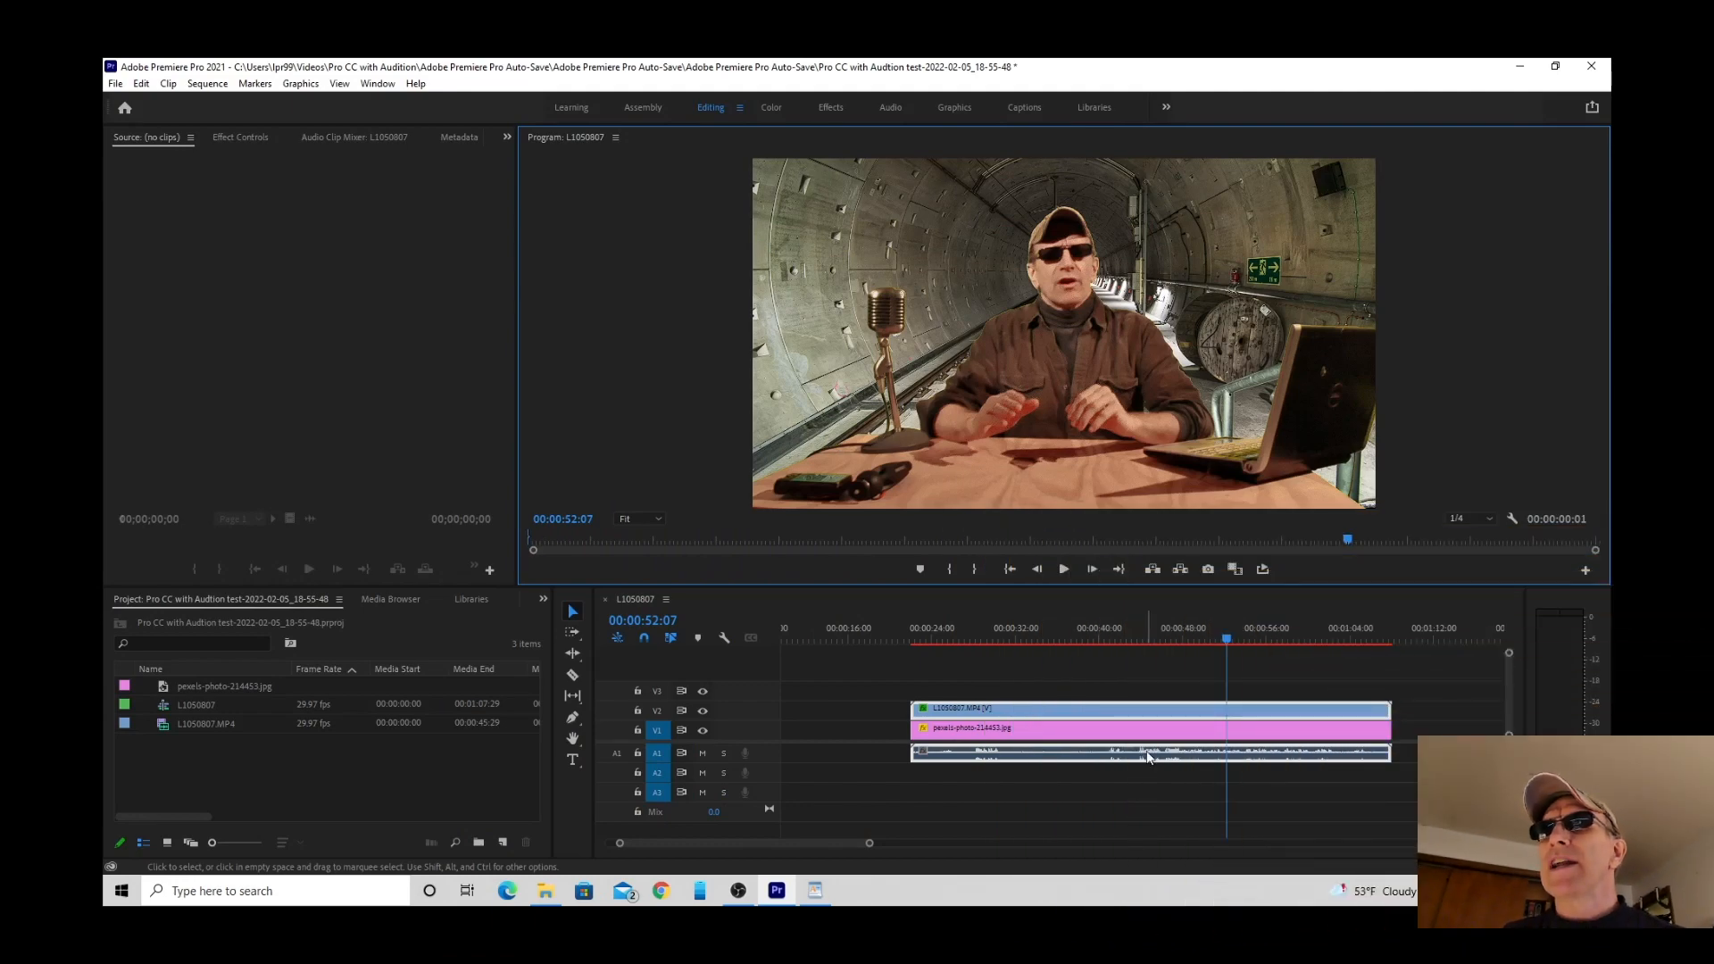
right_click(1148, 758)
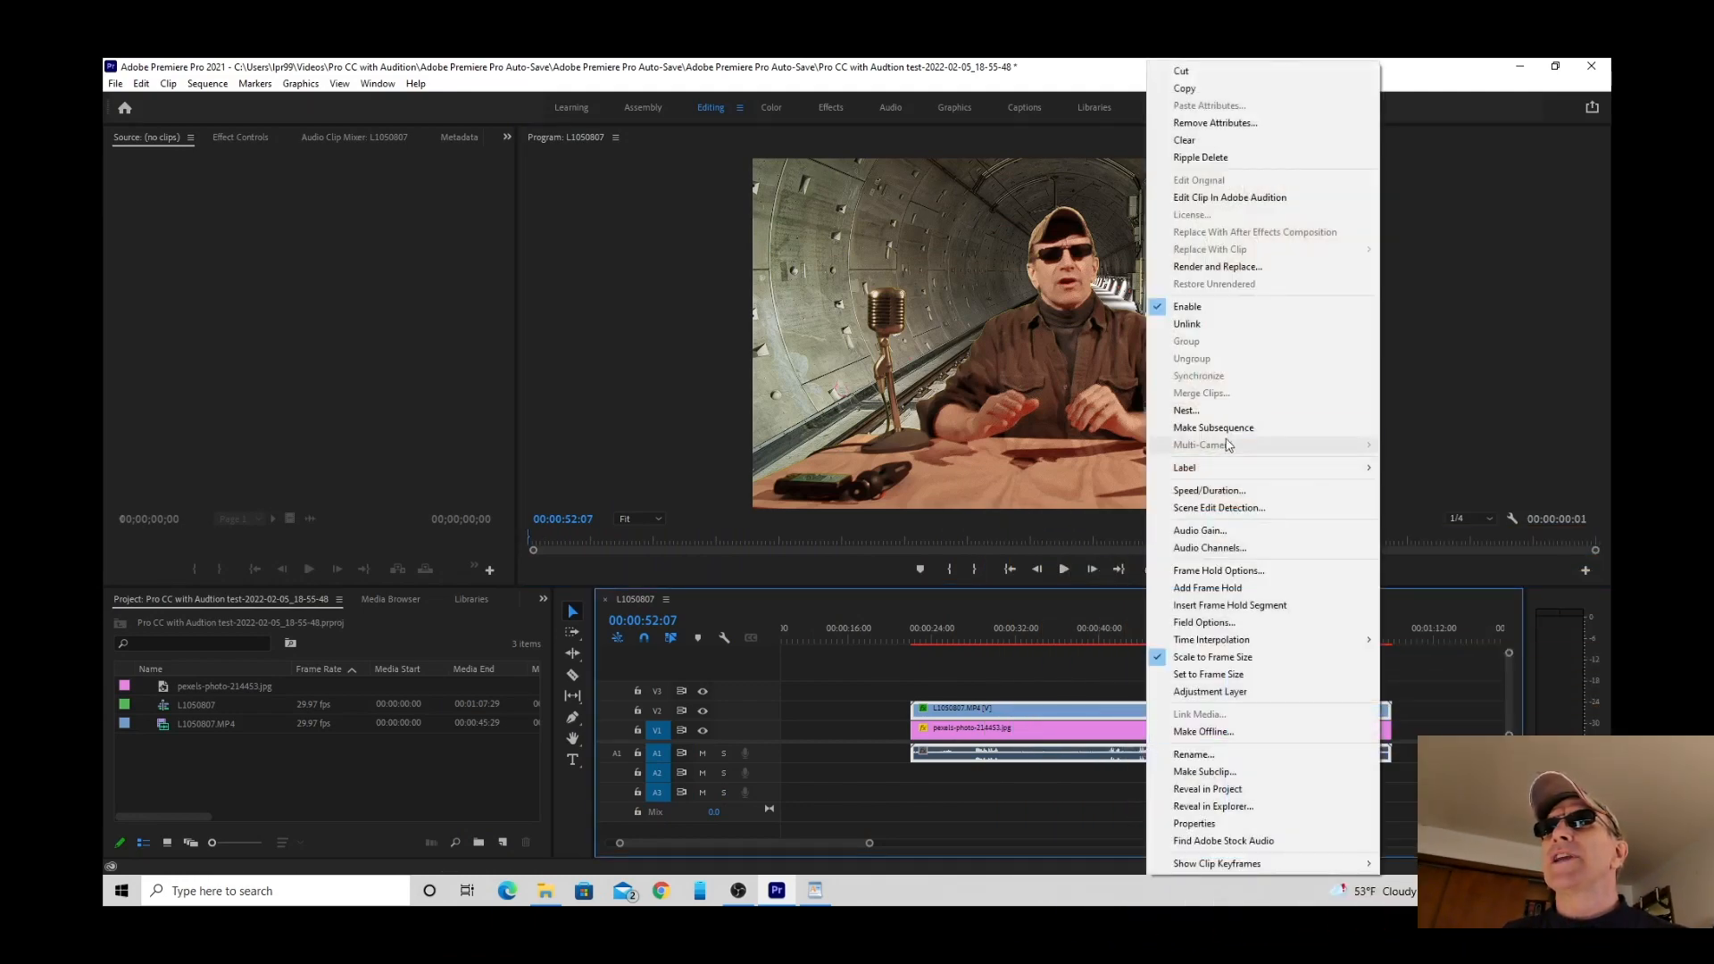
mouse_move(1228, 196)
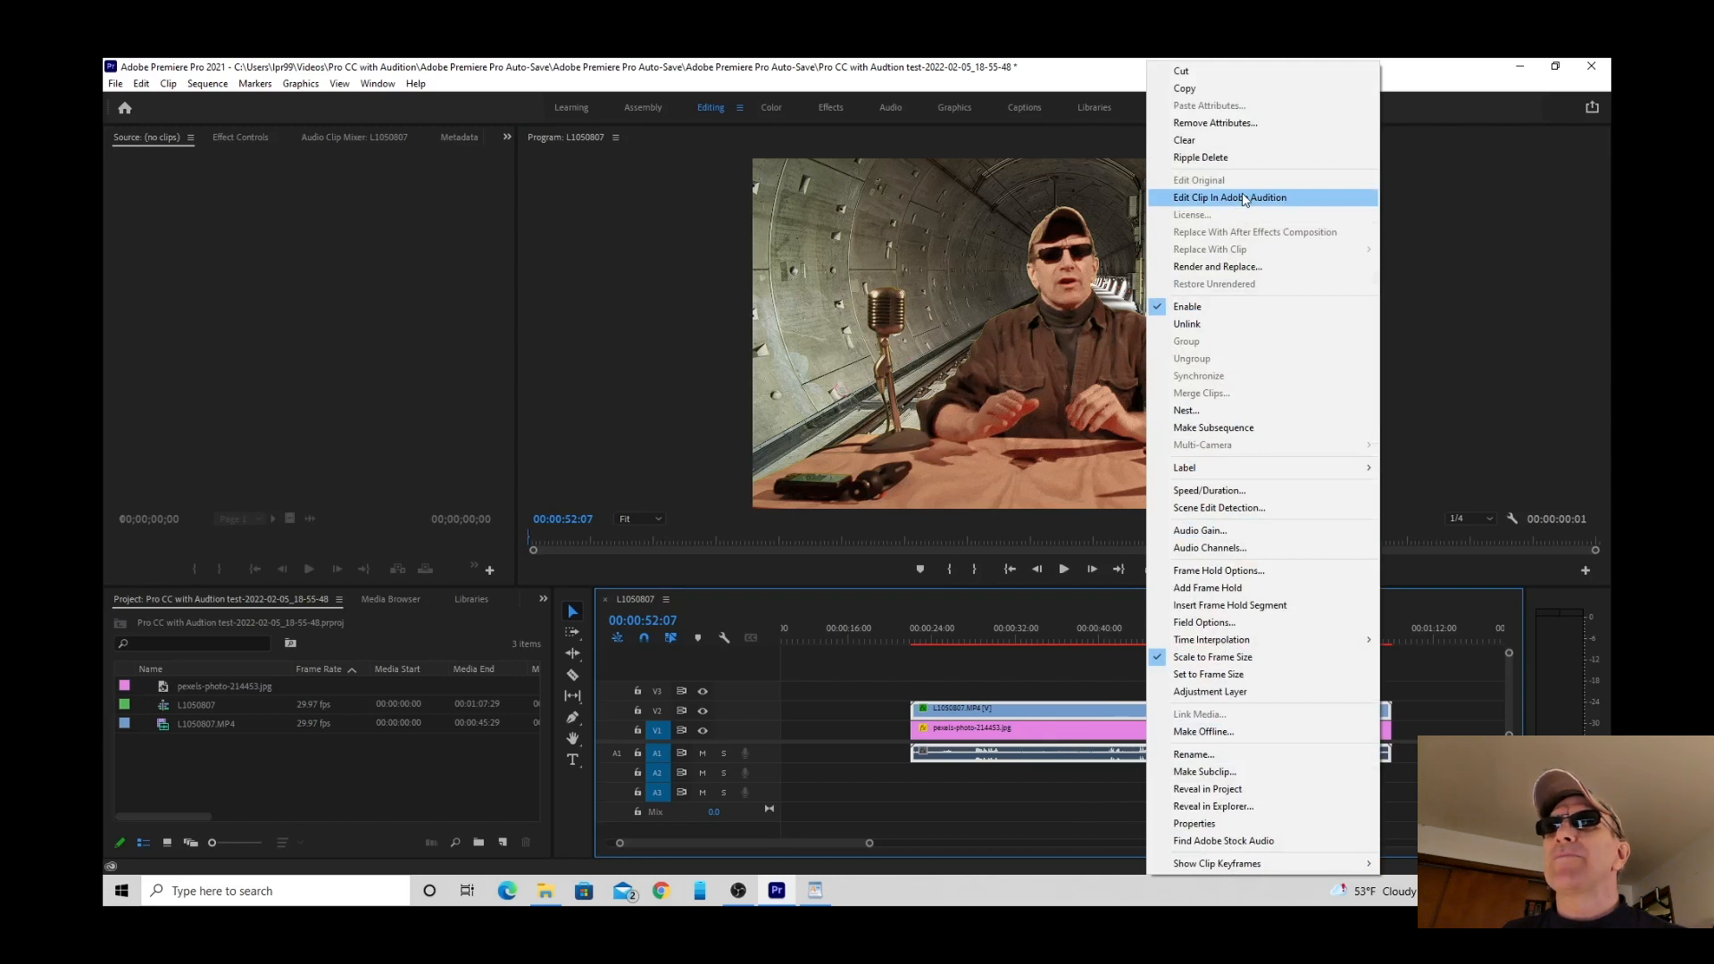
left_click(1217, 266)
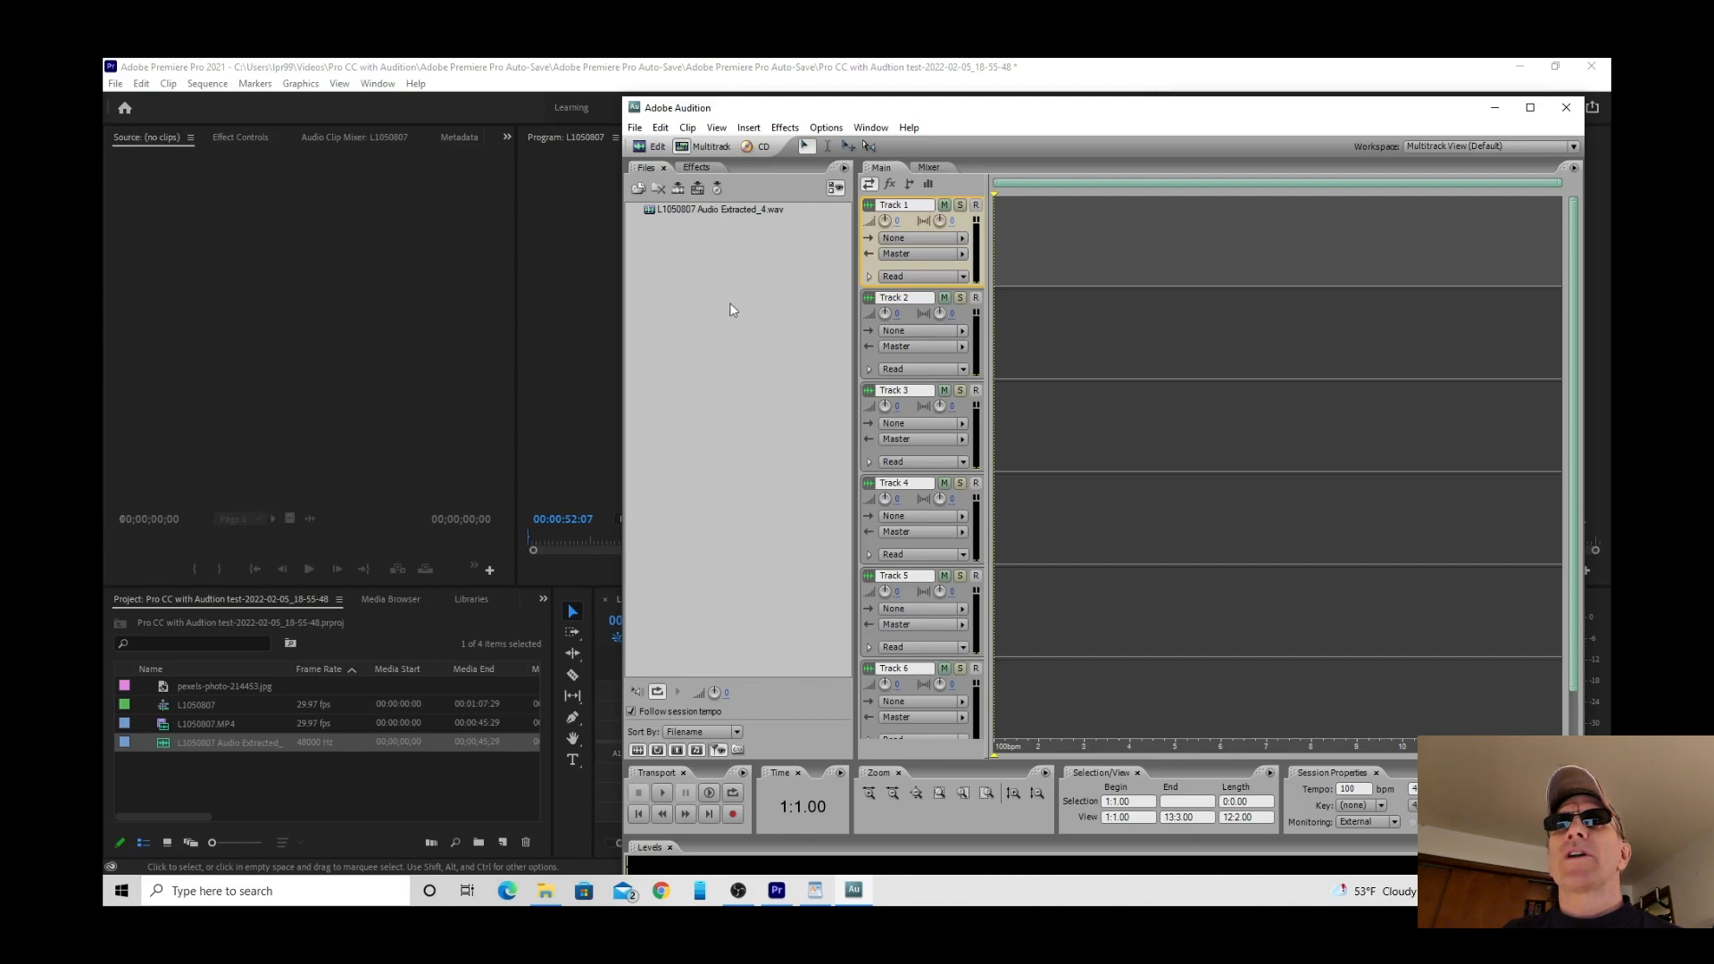
mouse_move(724, 213)
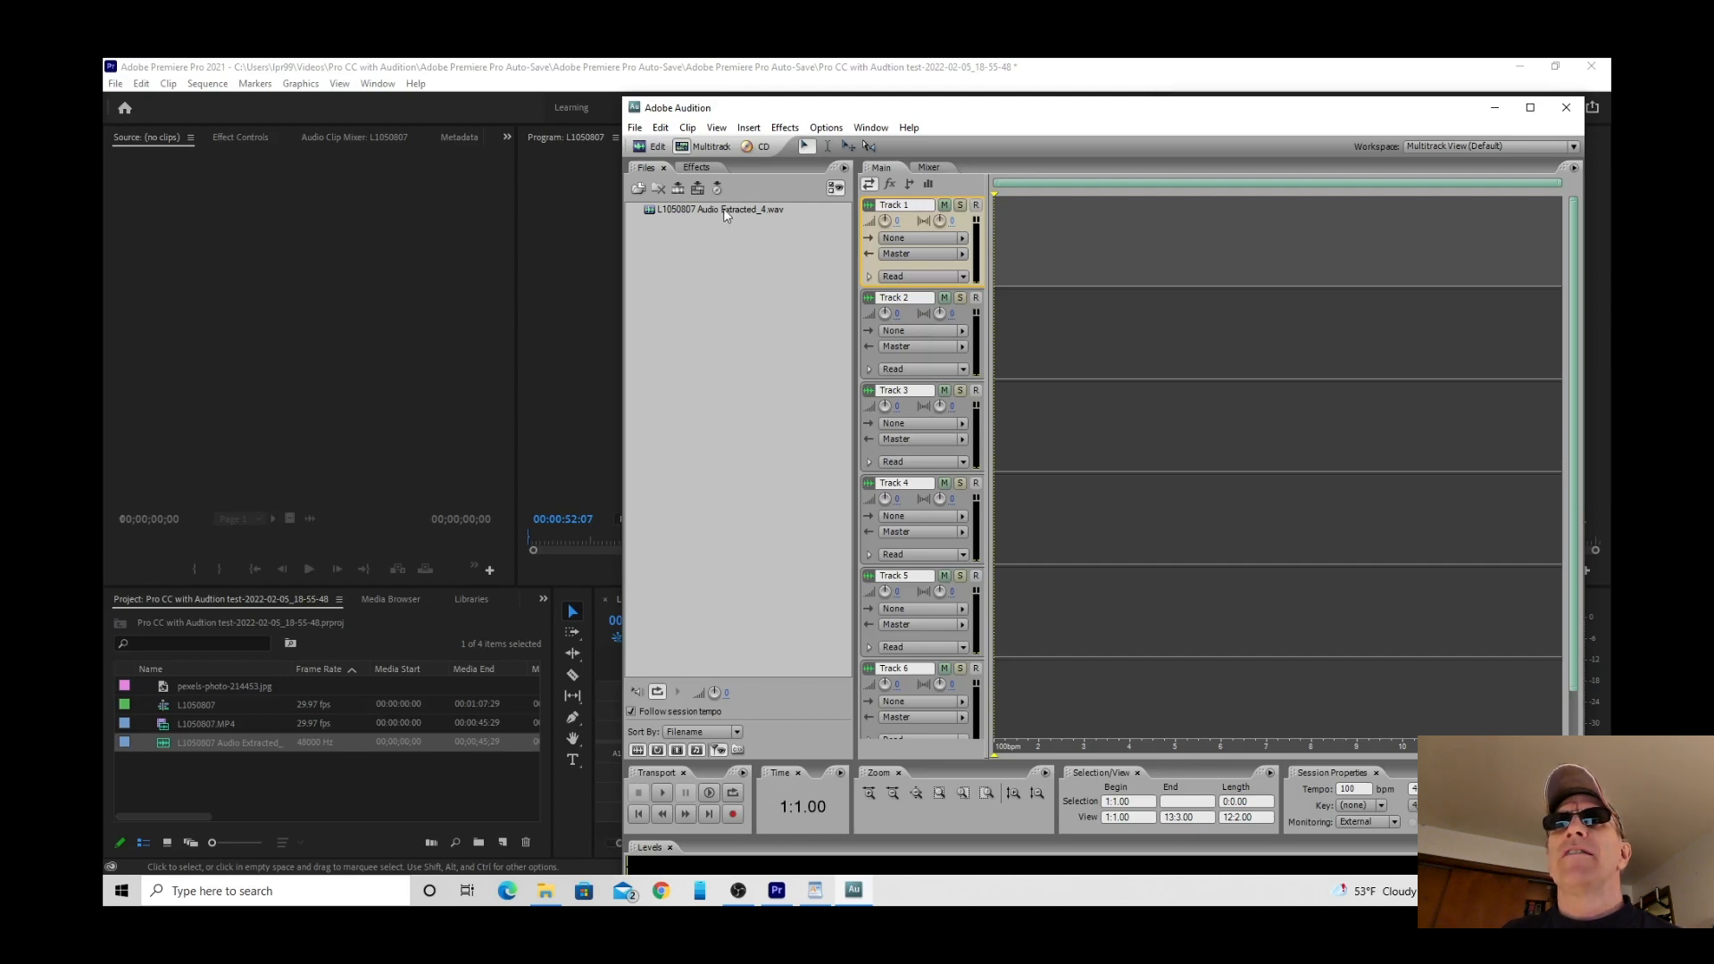
Open the extracted WAV file from Audition's Files panel in the waveform editor.
double_click(718, 209)
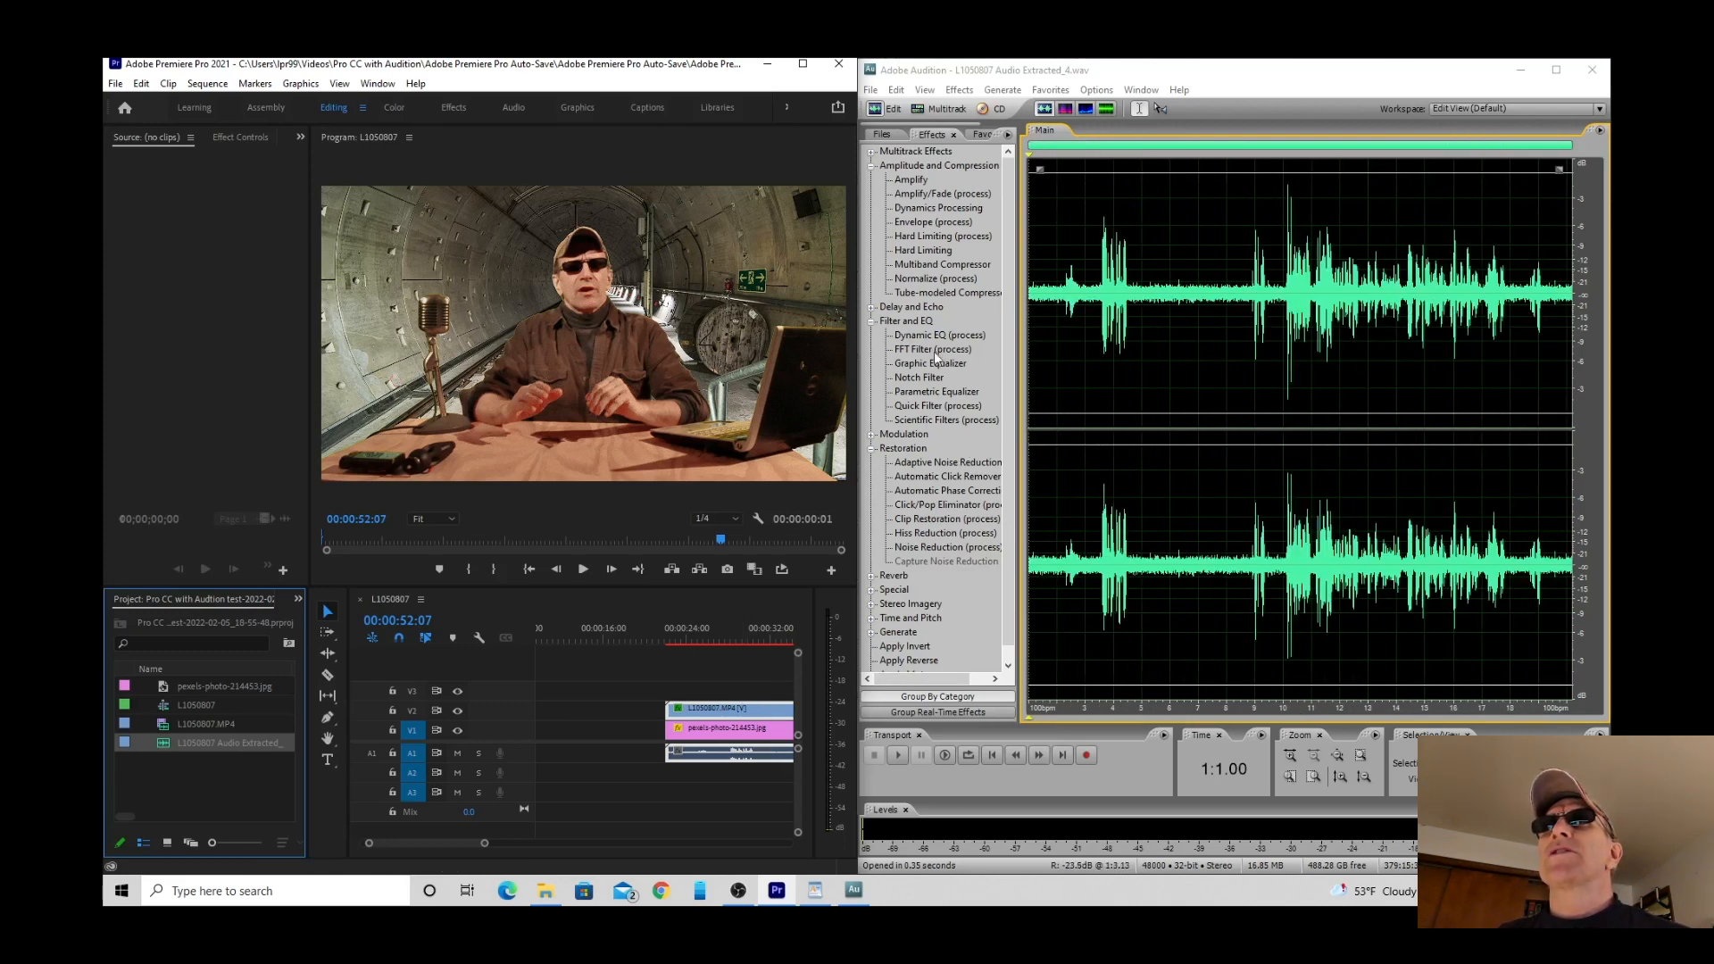
Apply Hard Limiting with a 10 dB input boost and play the louder audio.
double_click(922, 249)
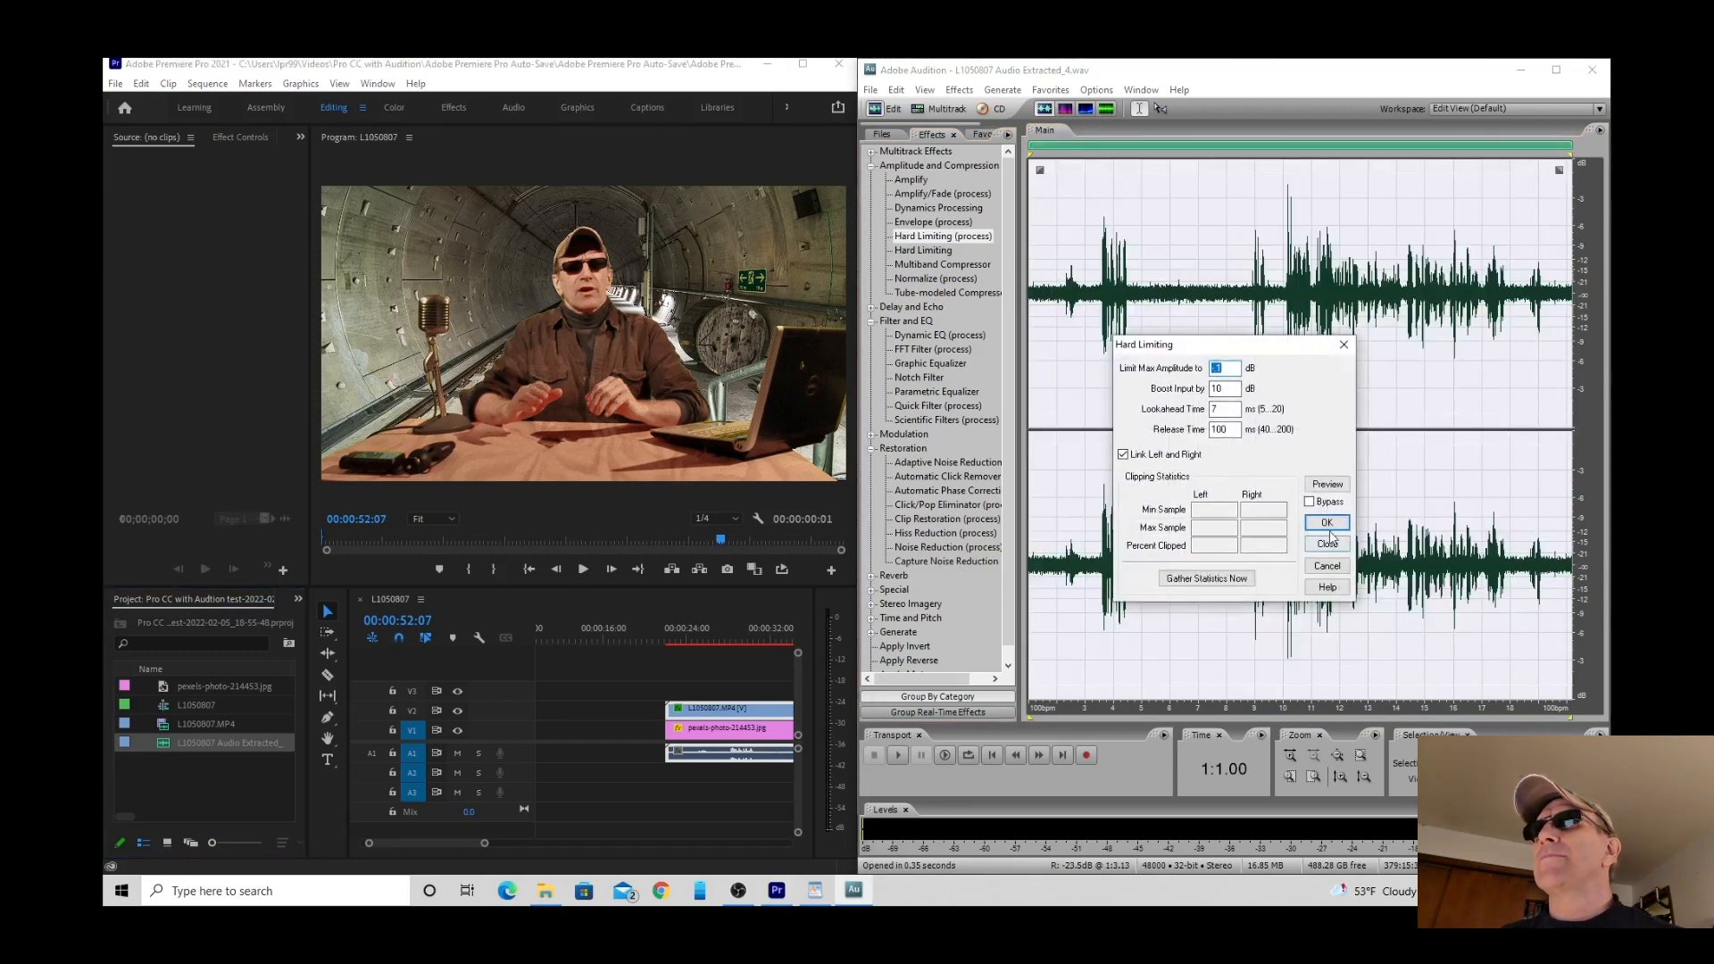
left_click(1326, 522)
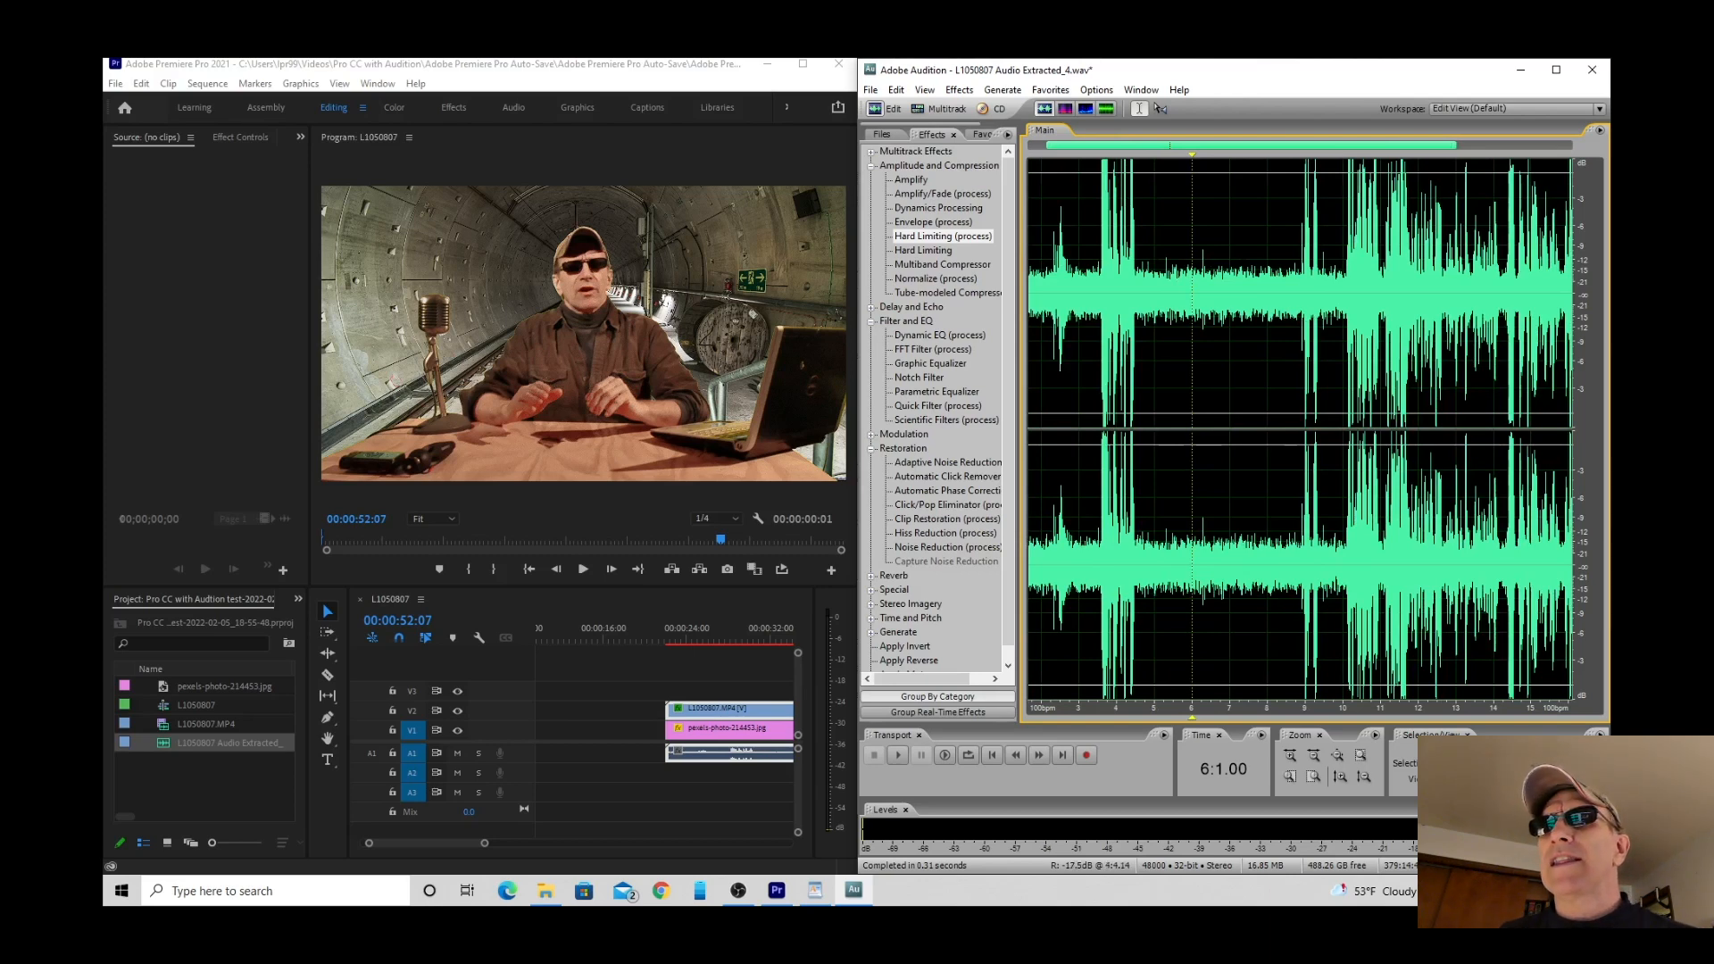
left_click(896, 755)
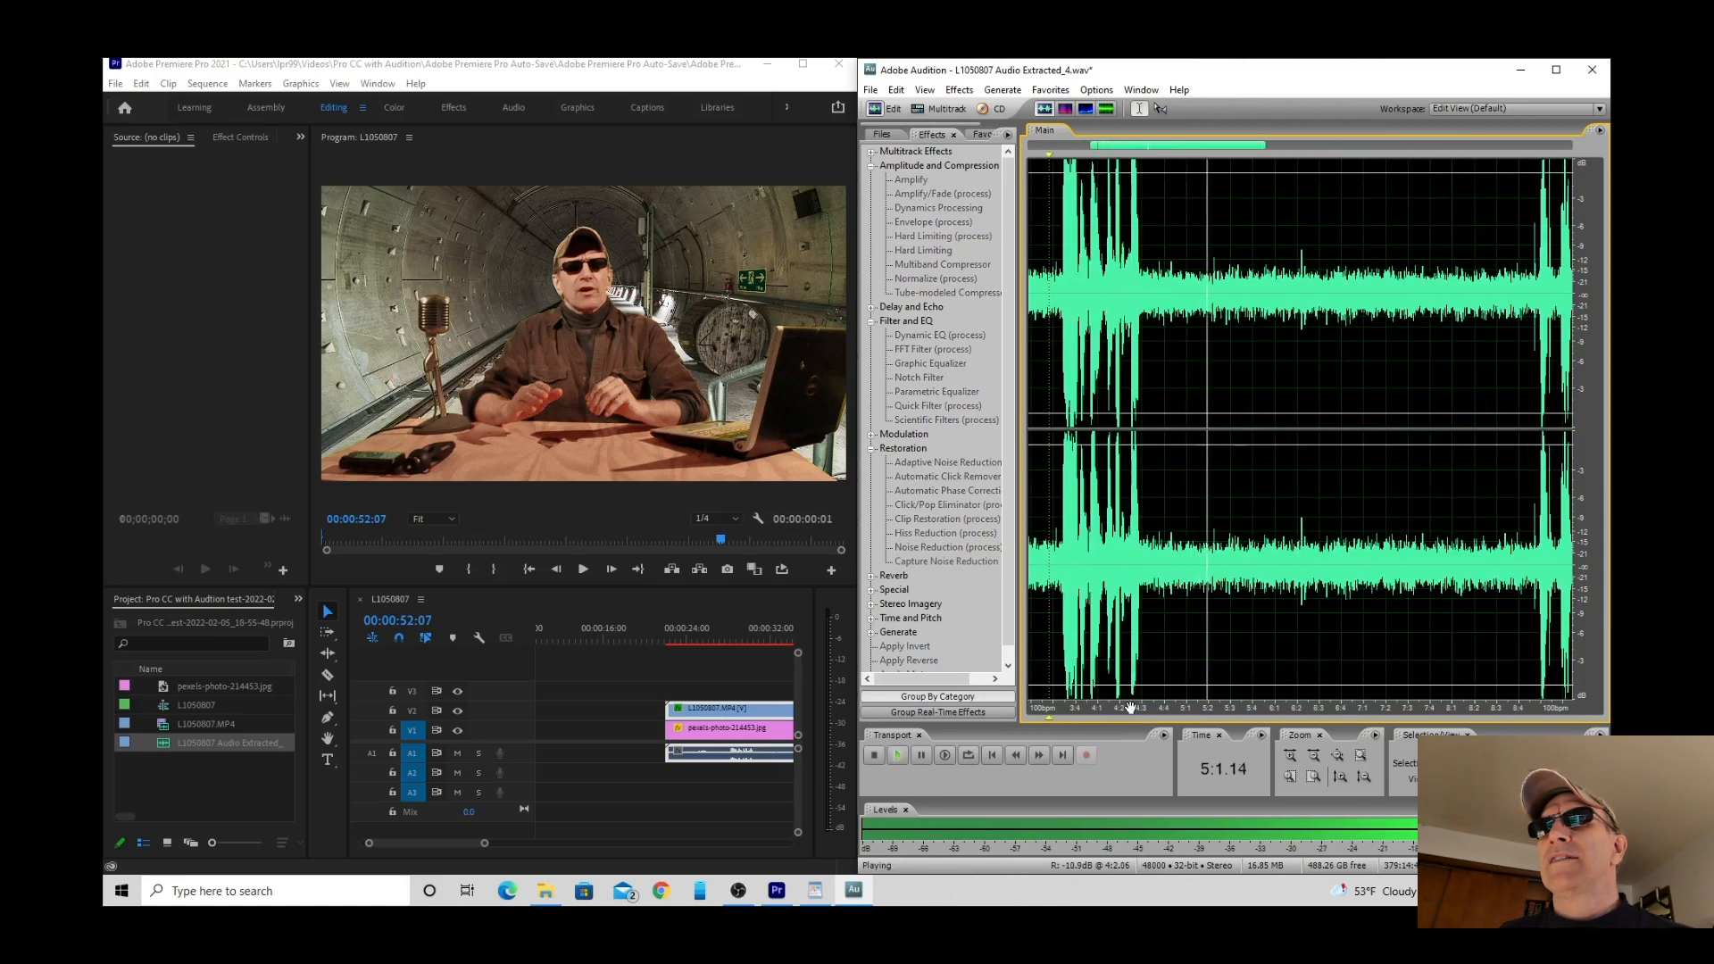
Stop playback of the boosted audio.
left_click(872, 755)
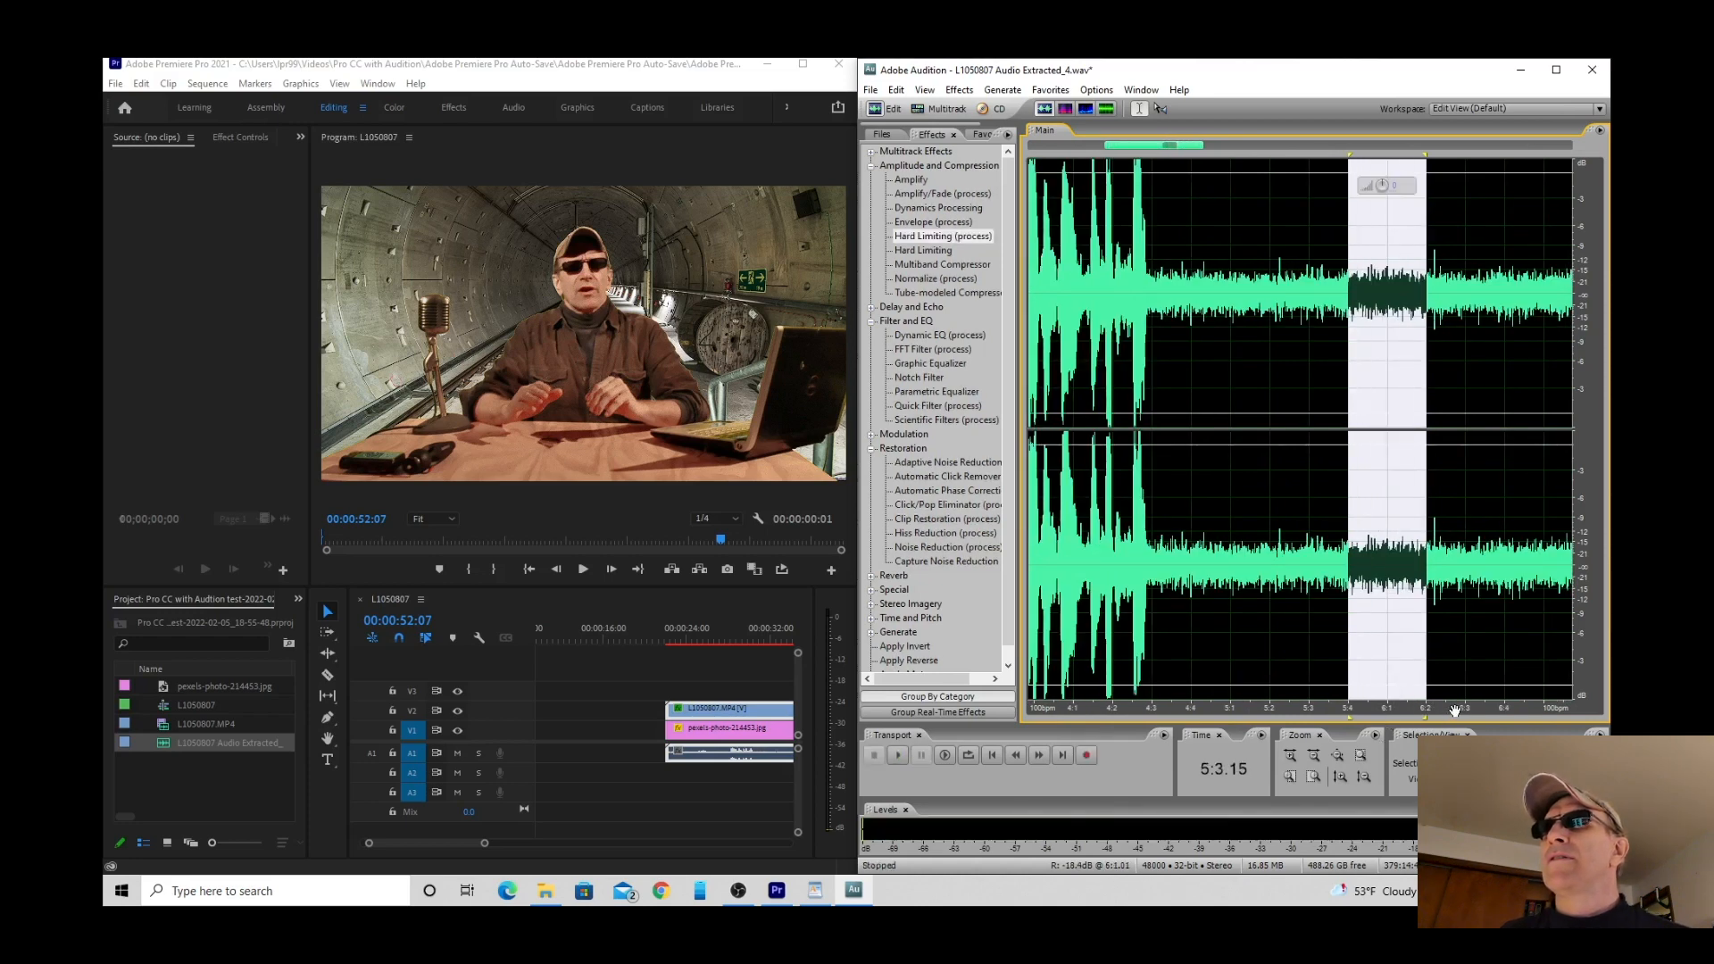
mouse_move(1392, 621)
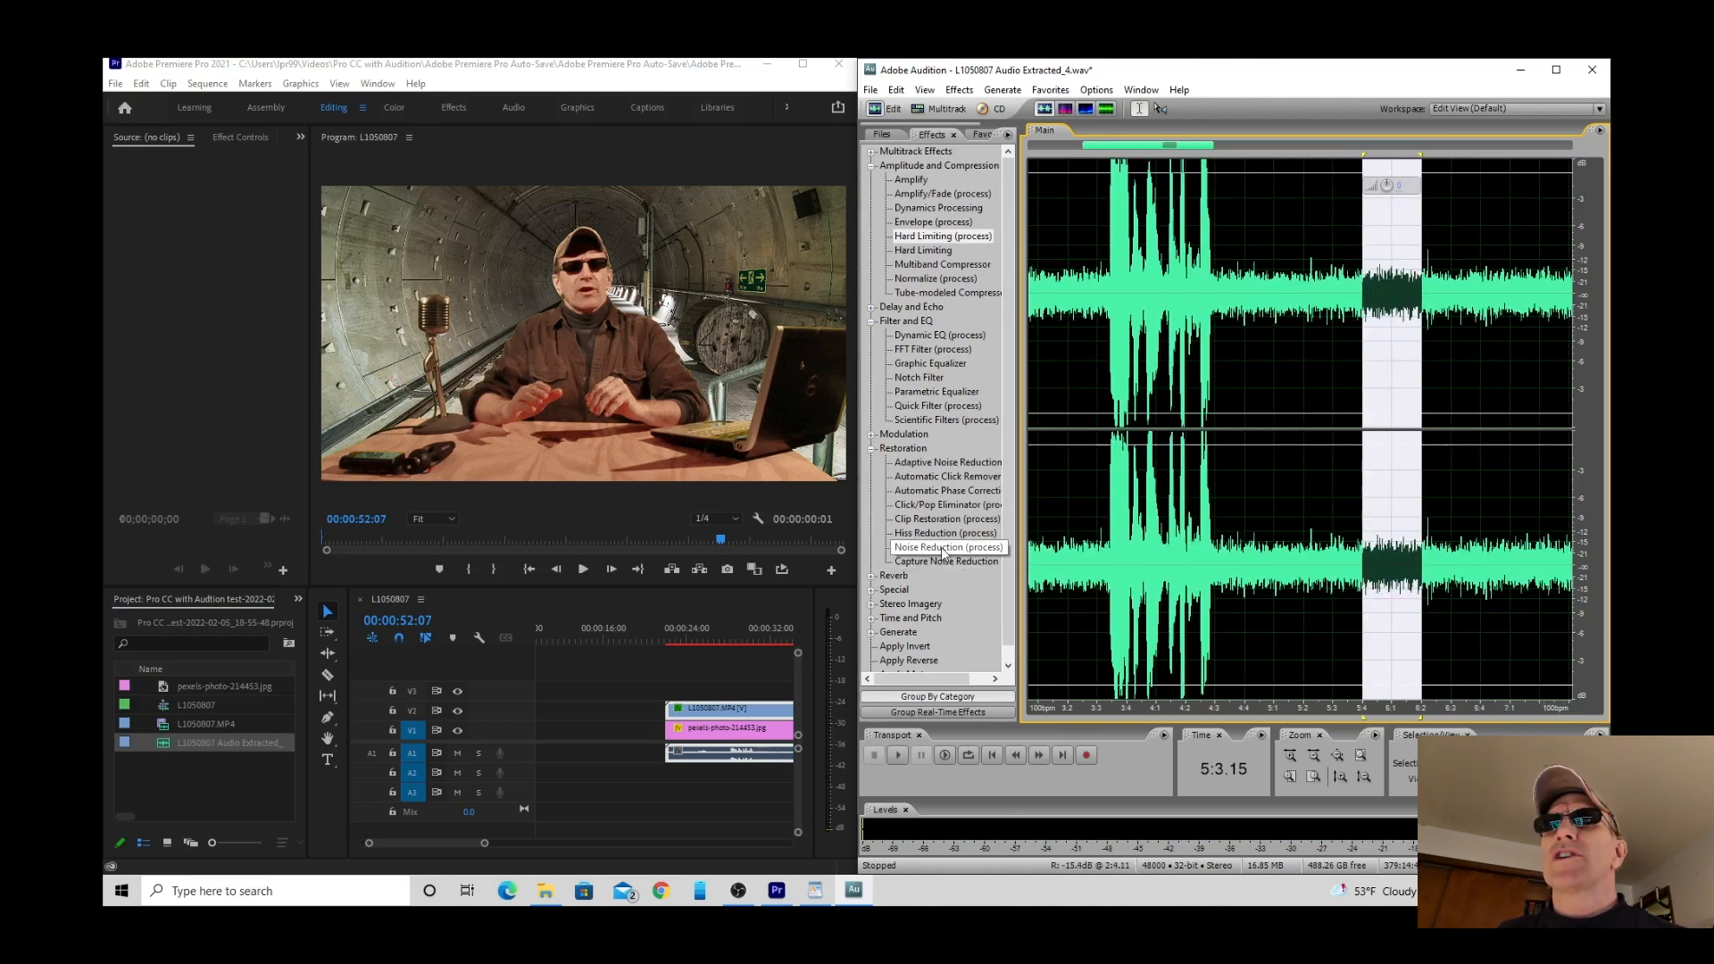
Open Noise Reduction and capture a noise profile from the quiet background stretch.
double_click(946, 547)
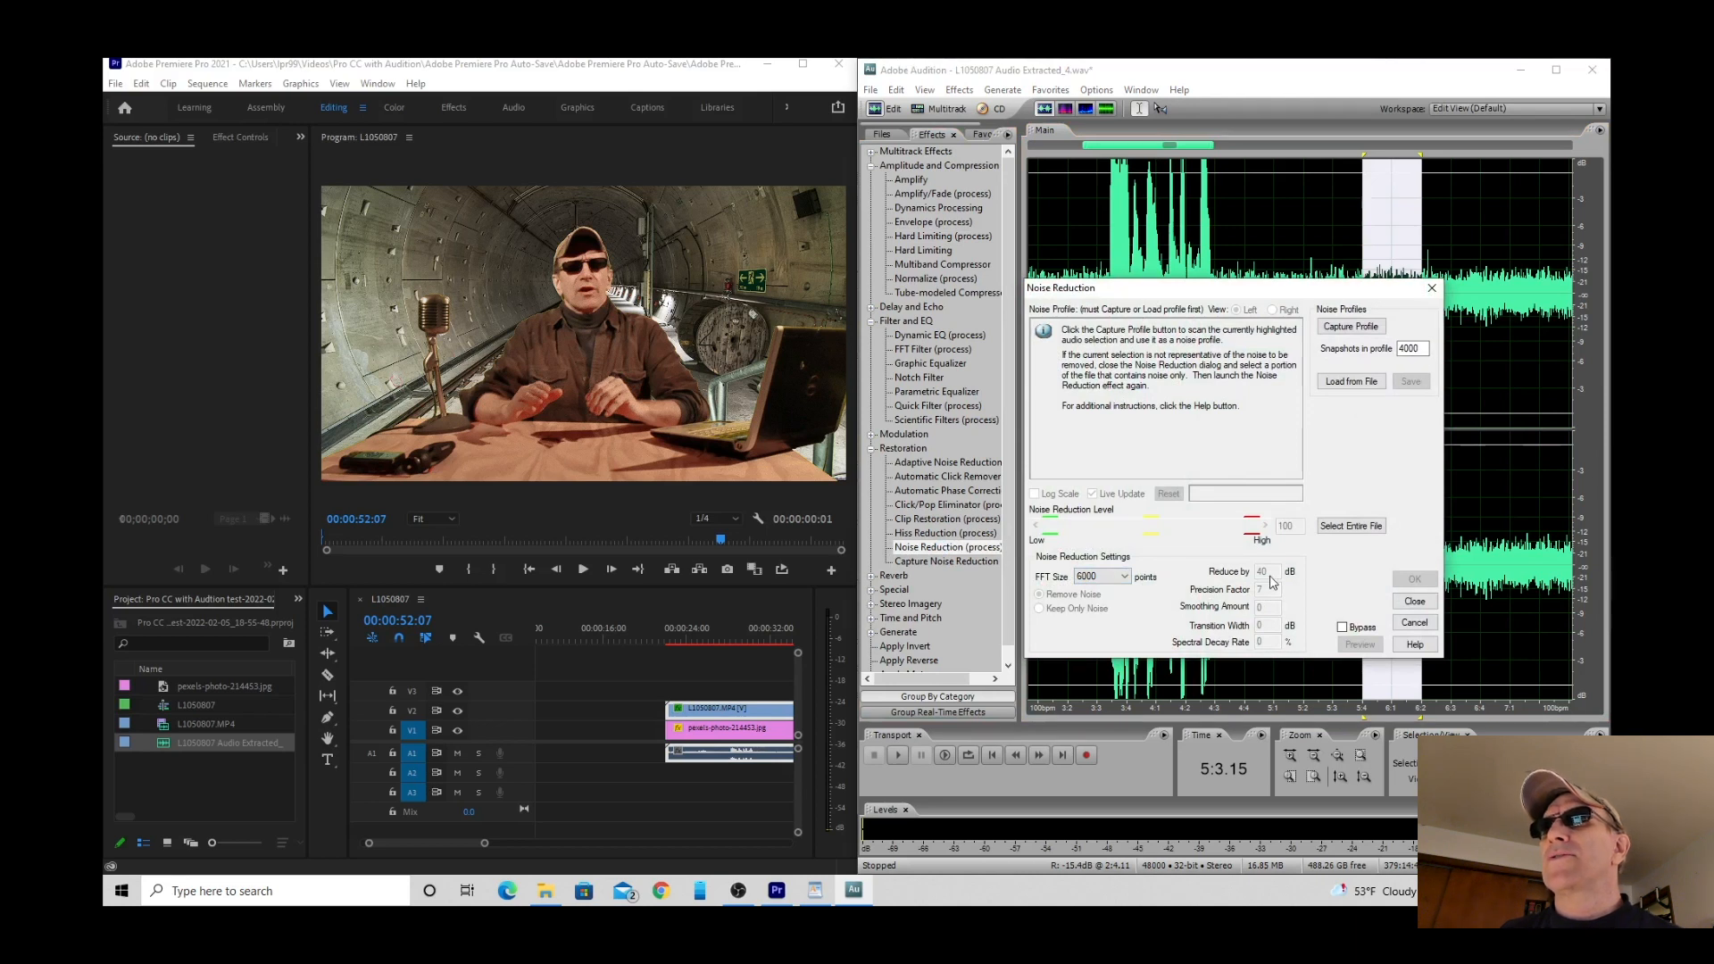
left_click(1352, 327)
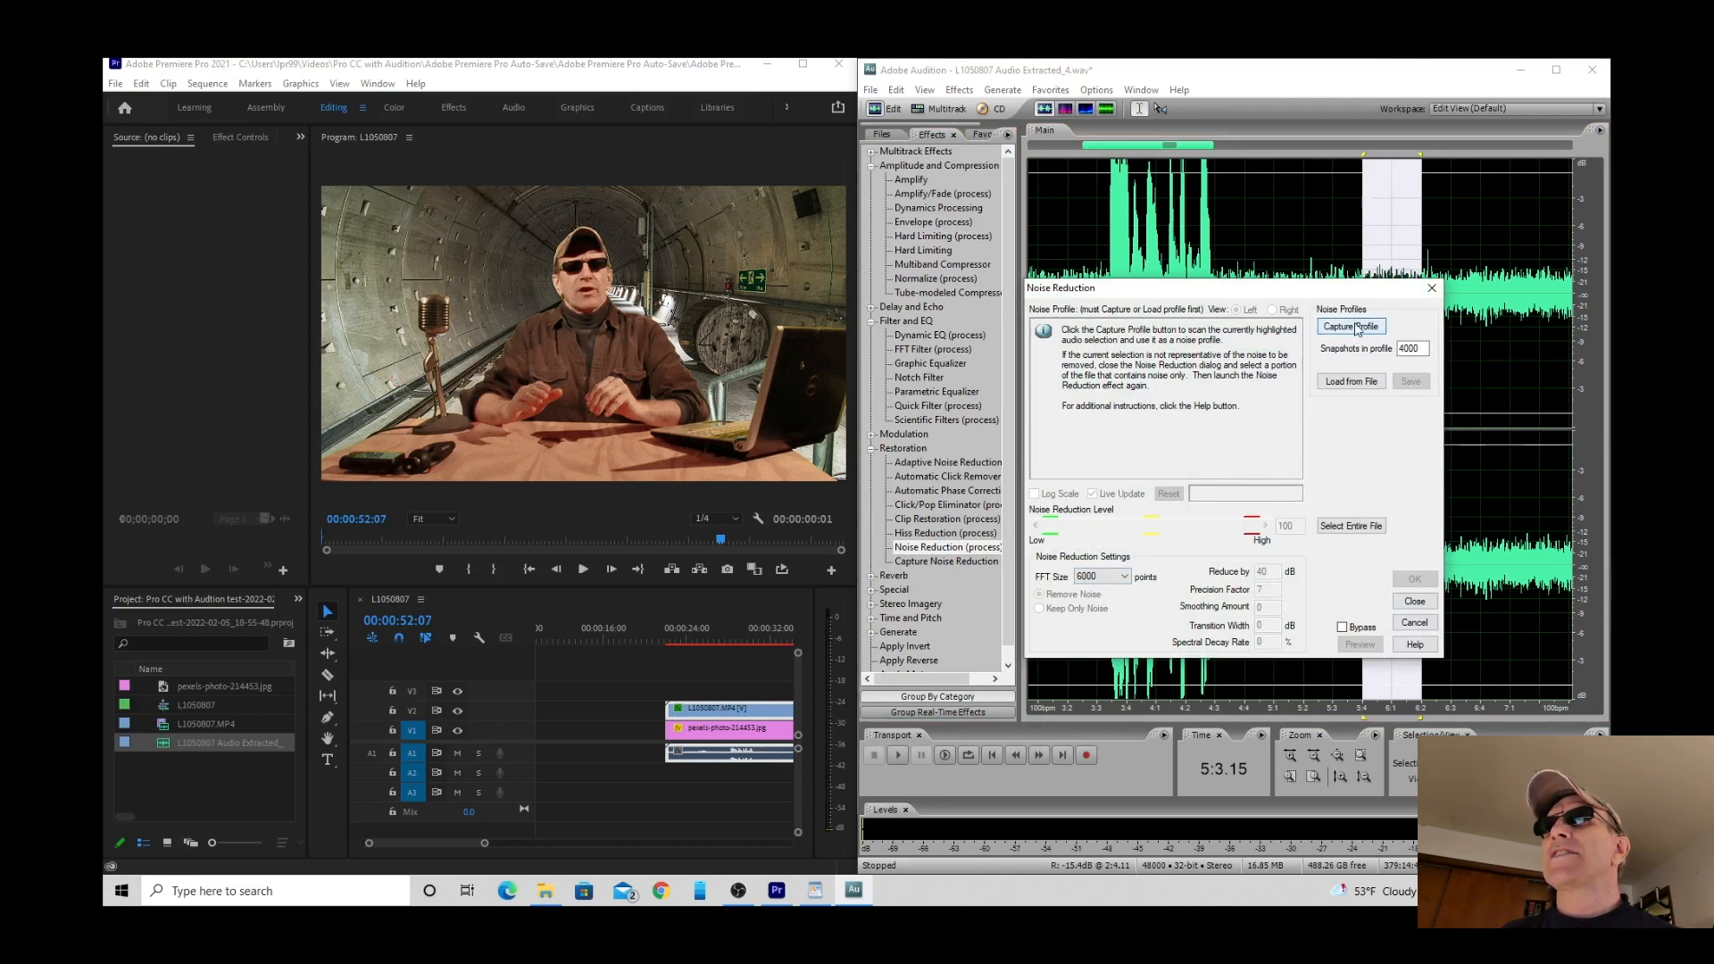
left_click(1350, 326)
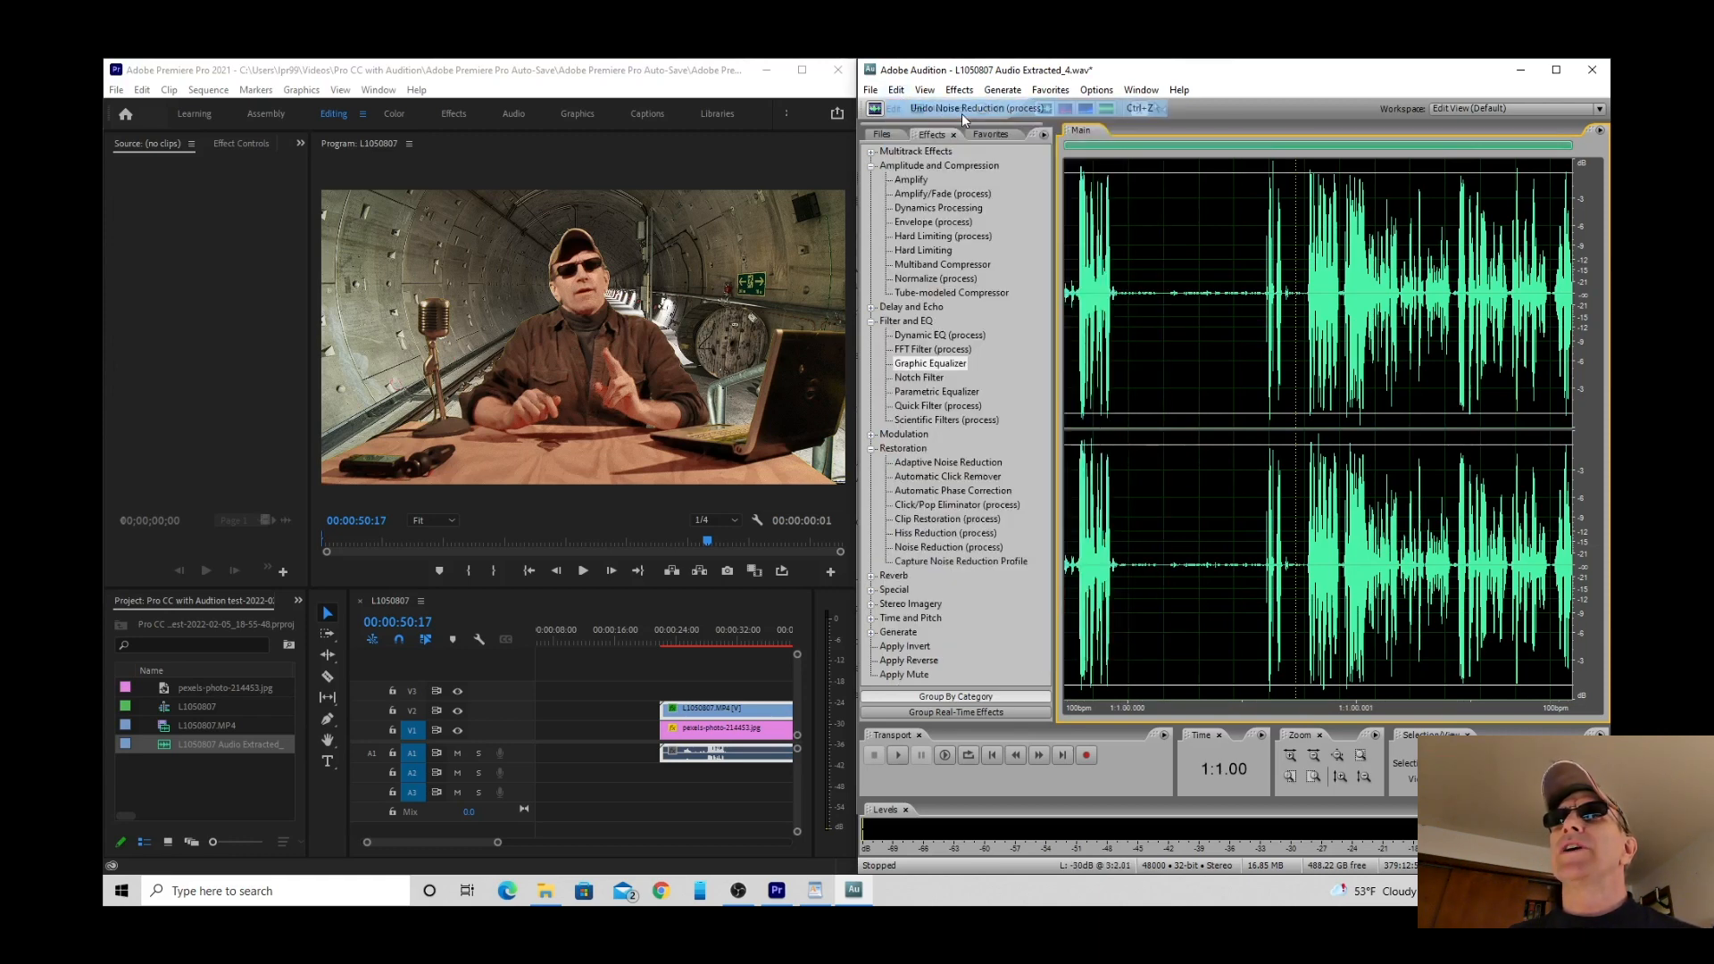
left_click(896, 755)
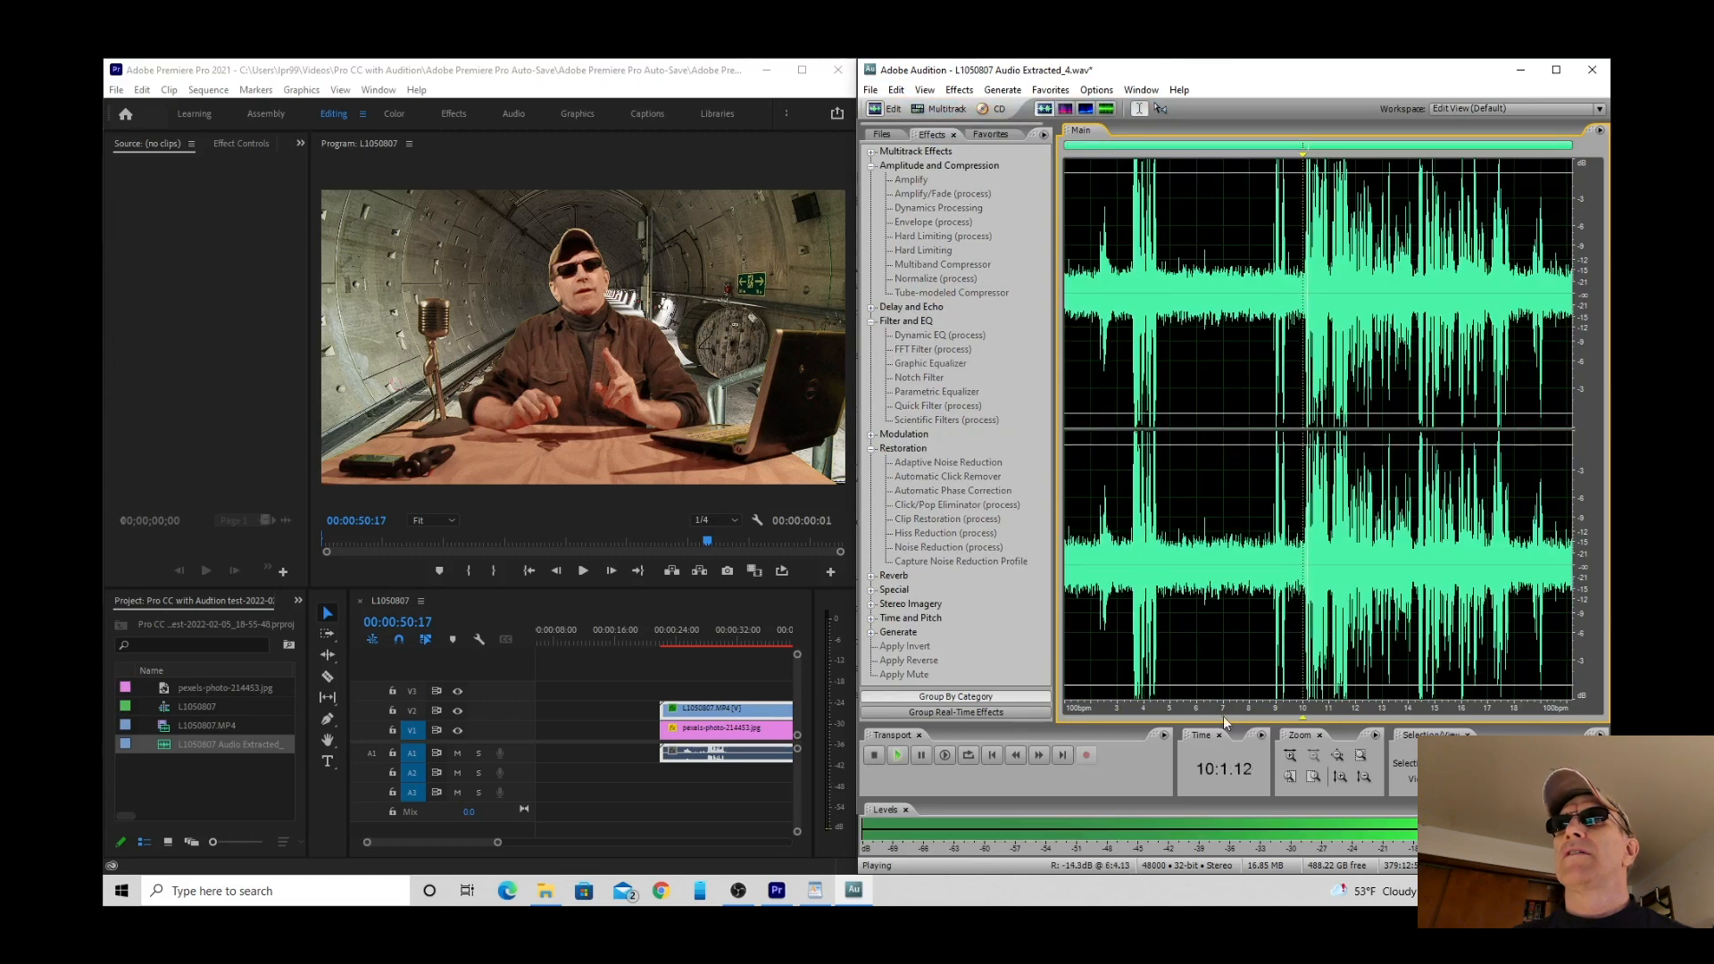
left_click(896, 755)
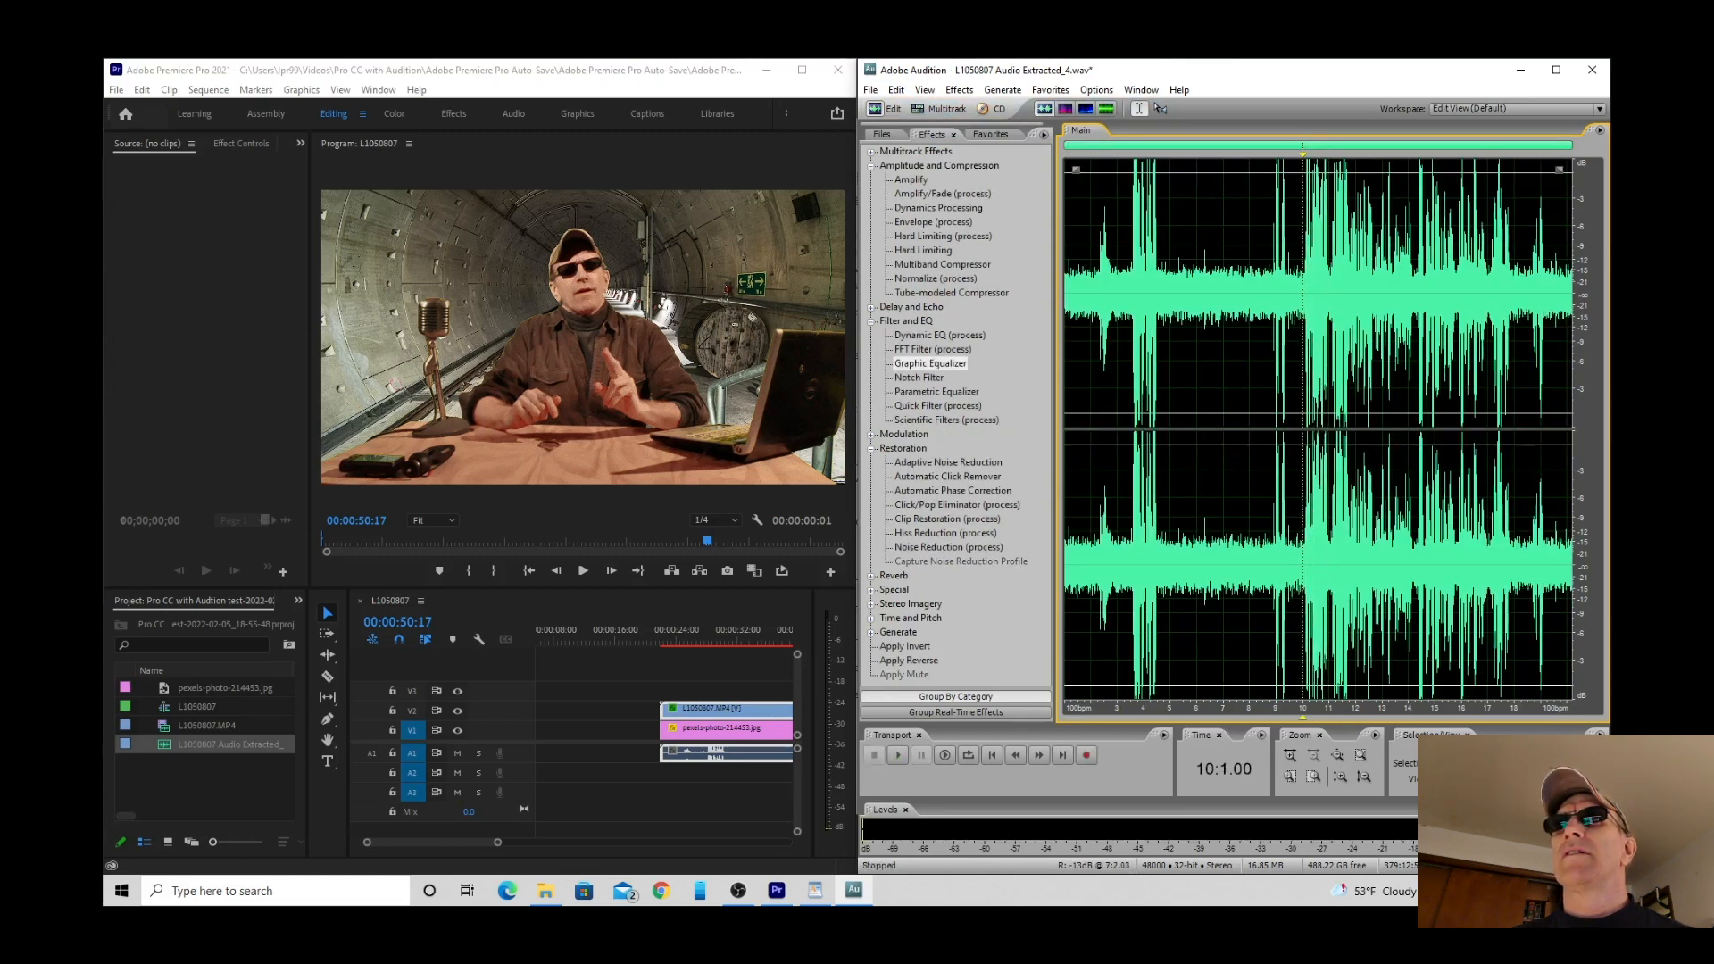
left_click(895, 89)
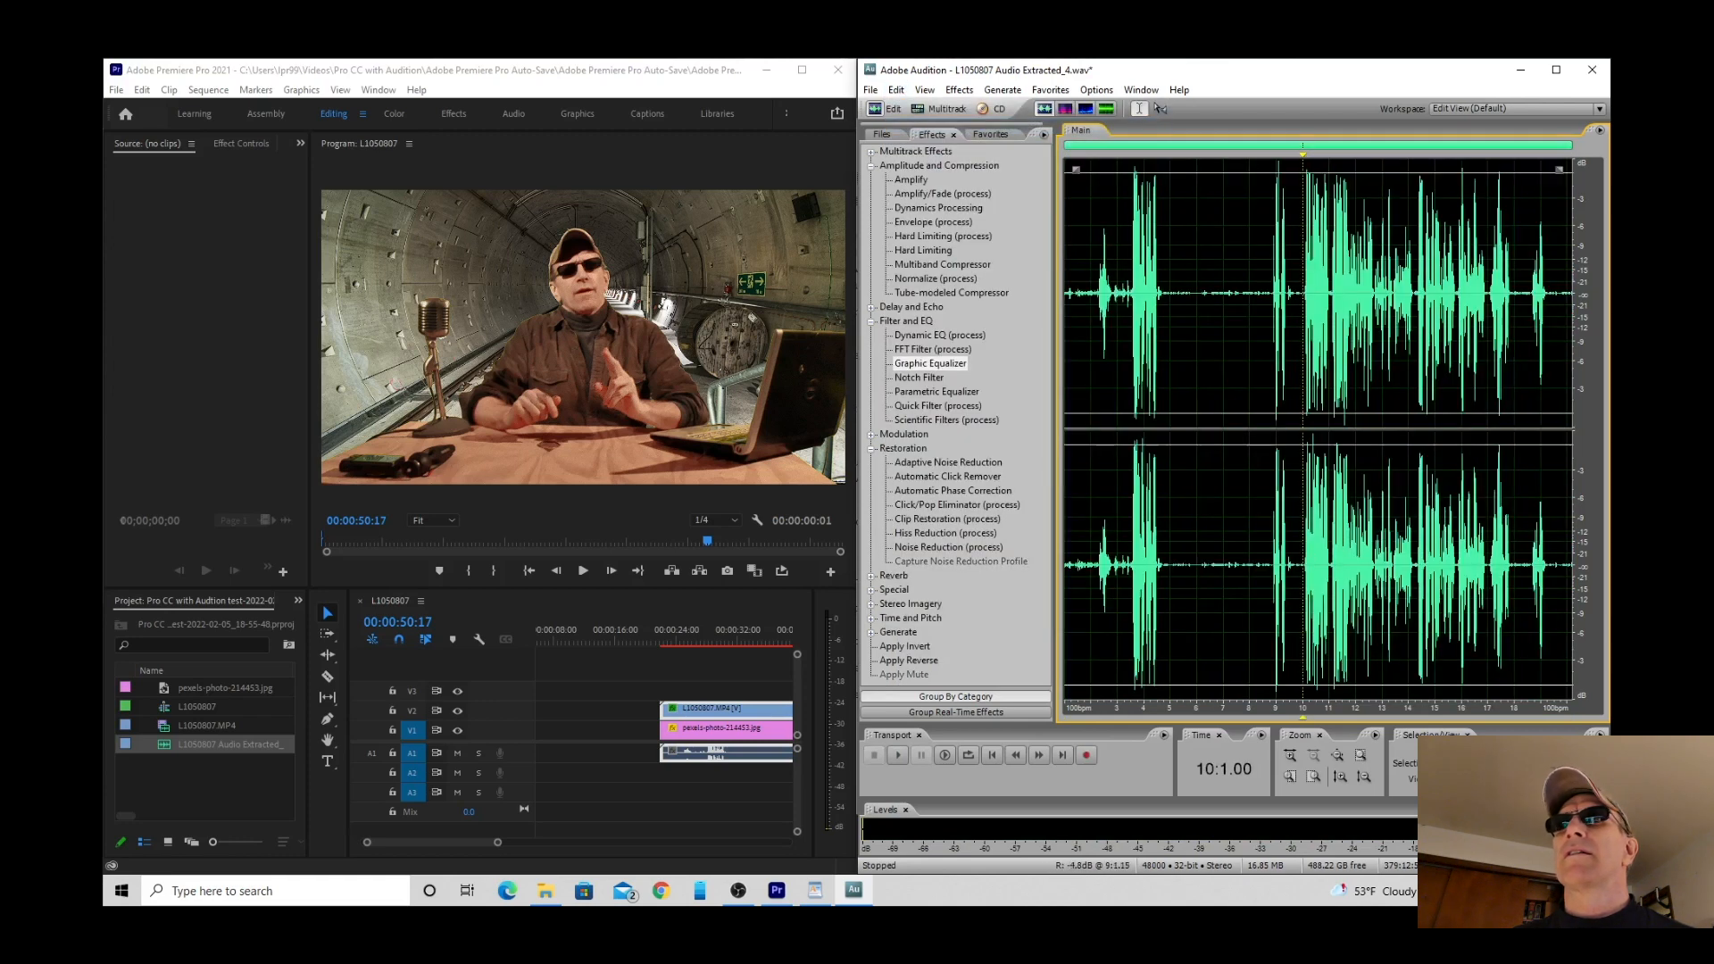
left_click(897, 755)
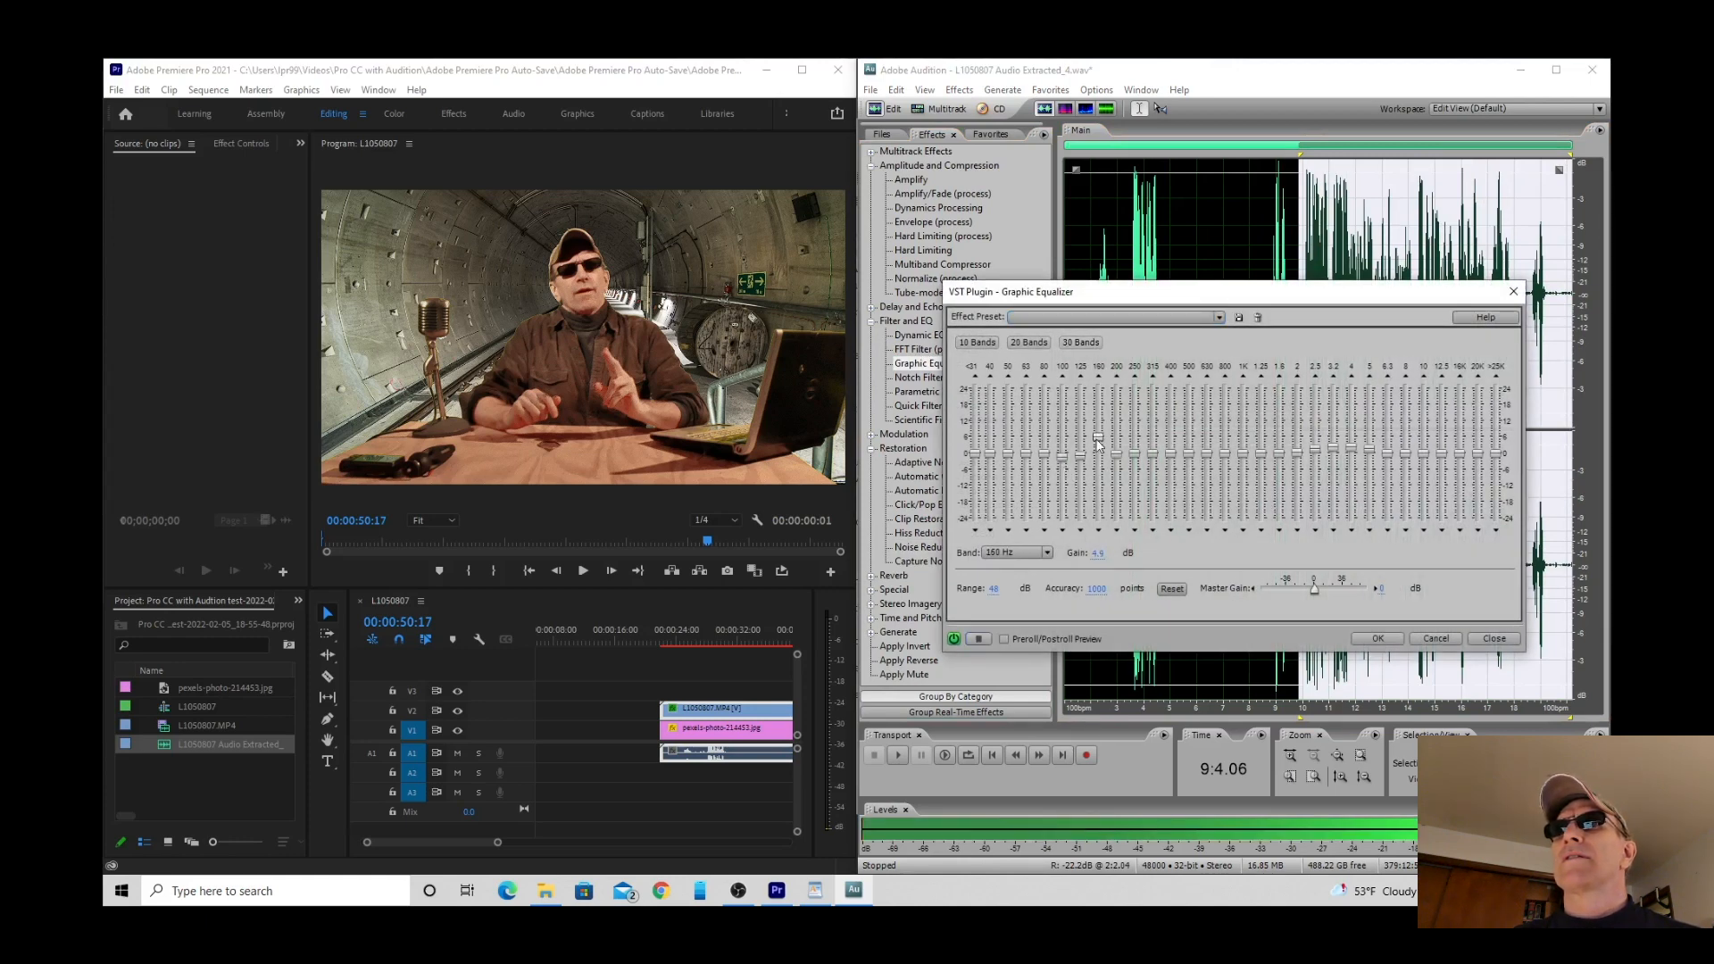
Raise the 180 Hz and 2.5 kHz bands on the 30-band graphic equalizer.
left_click_drag(1097, 445, 1097, 464)
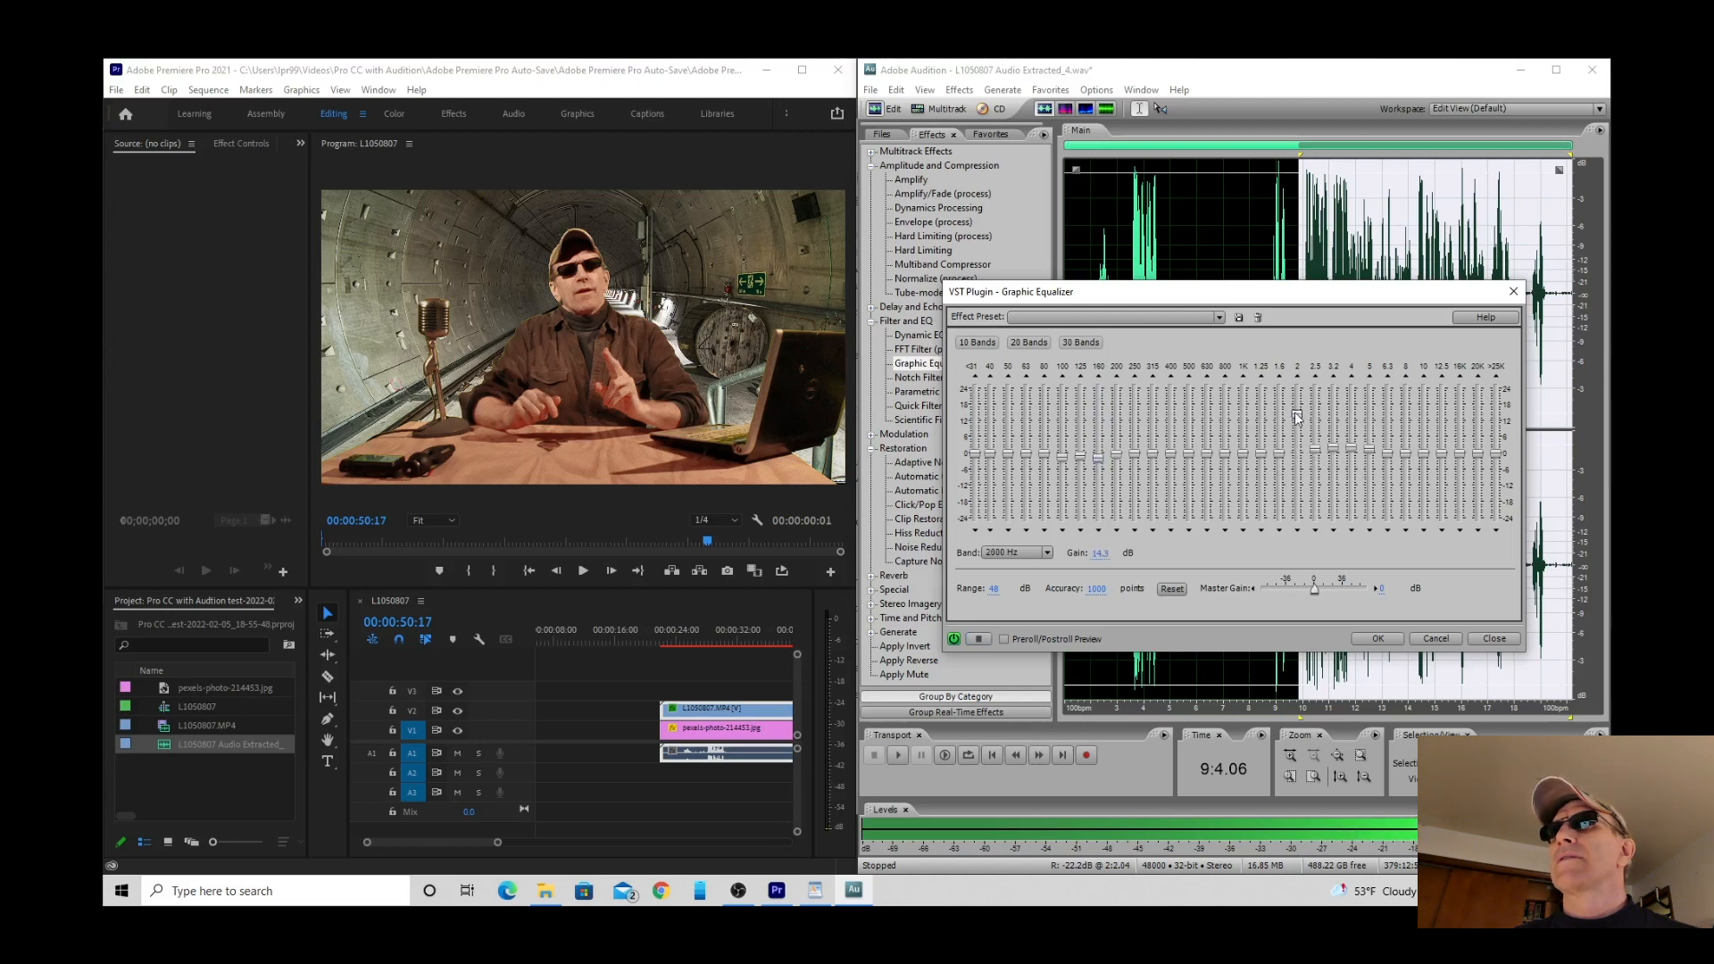
left_click_drag(1296, 415, 1296, 459)
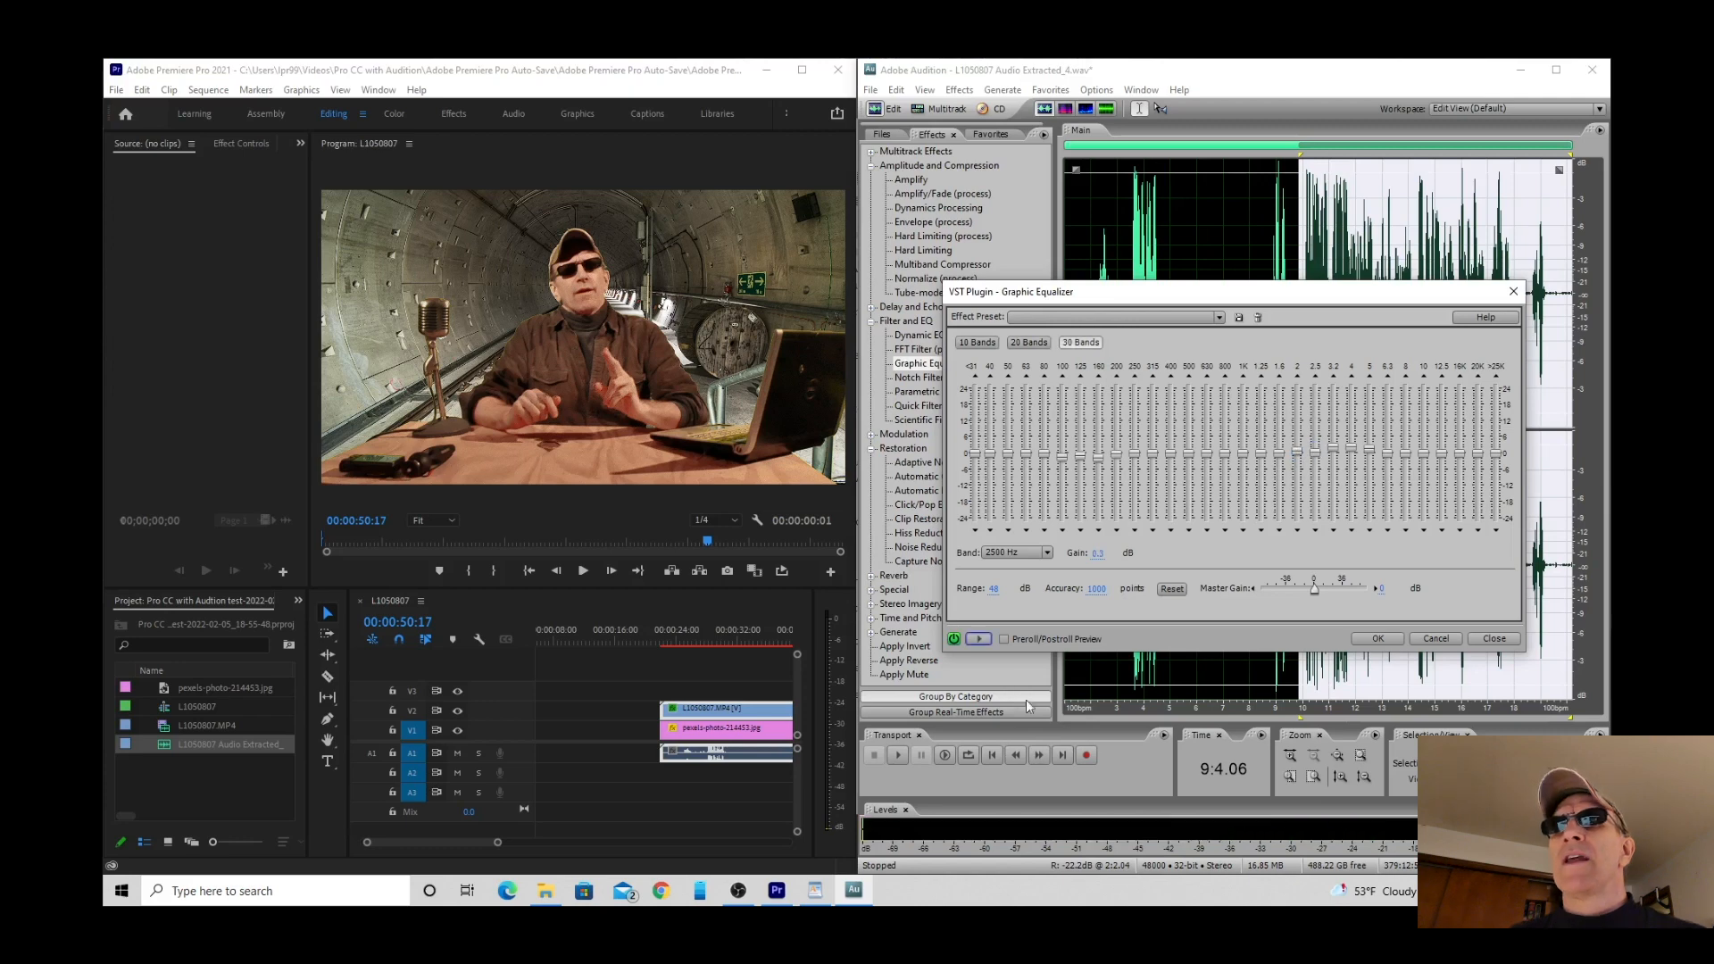
mouse_move(1378, 712)
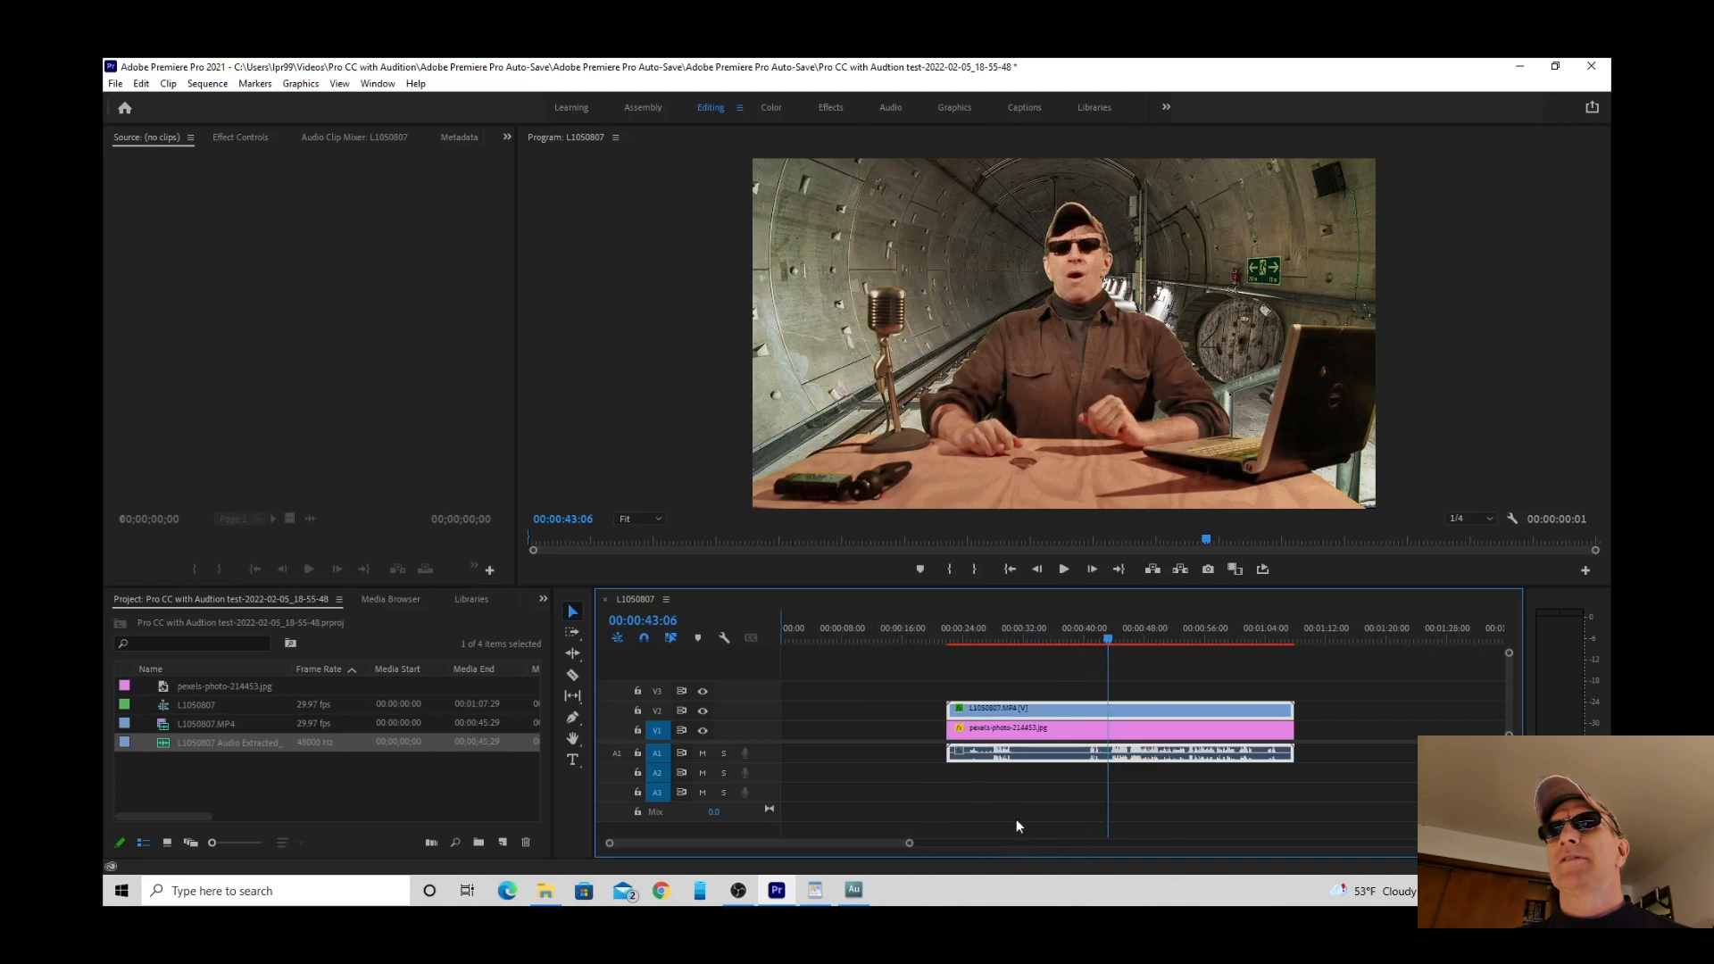
Play the vlog clip in Premiere Pro to hear the Audition-edited audio.
left_click(1062, 569)
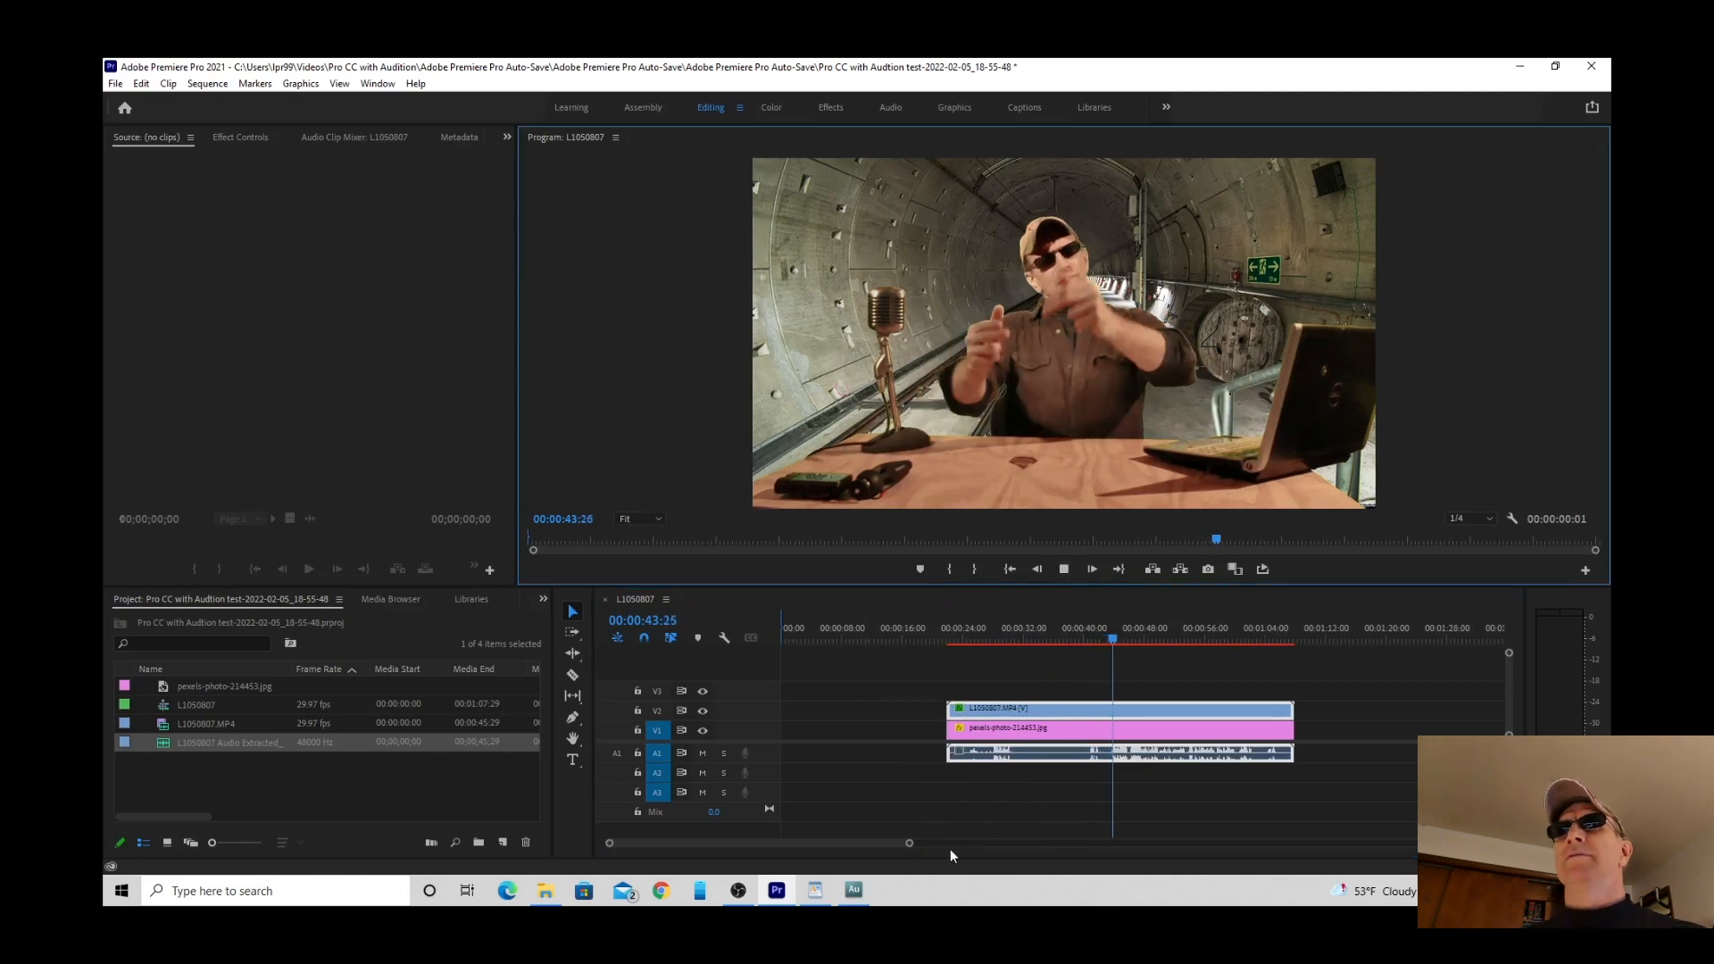